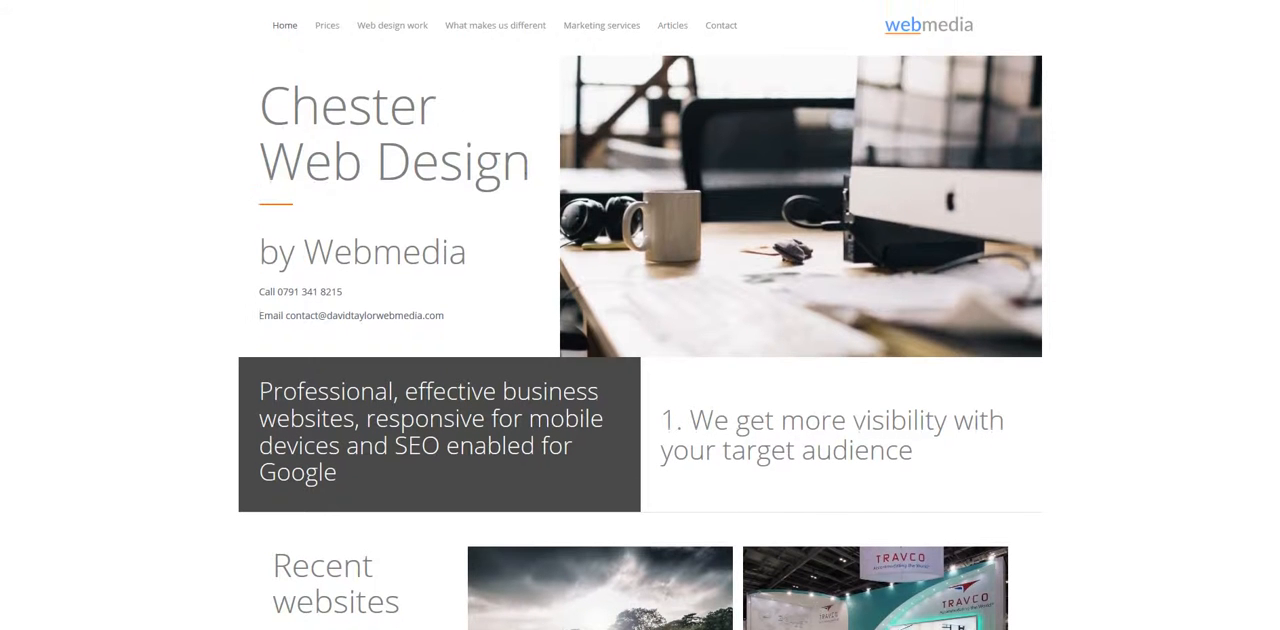
Scroll down the Webmedia homepage past Recent websites and e-Commerce to the online marketing section
{"action": "scroll", "scroll_direction": "down", "scroll_amount": 3}
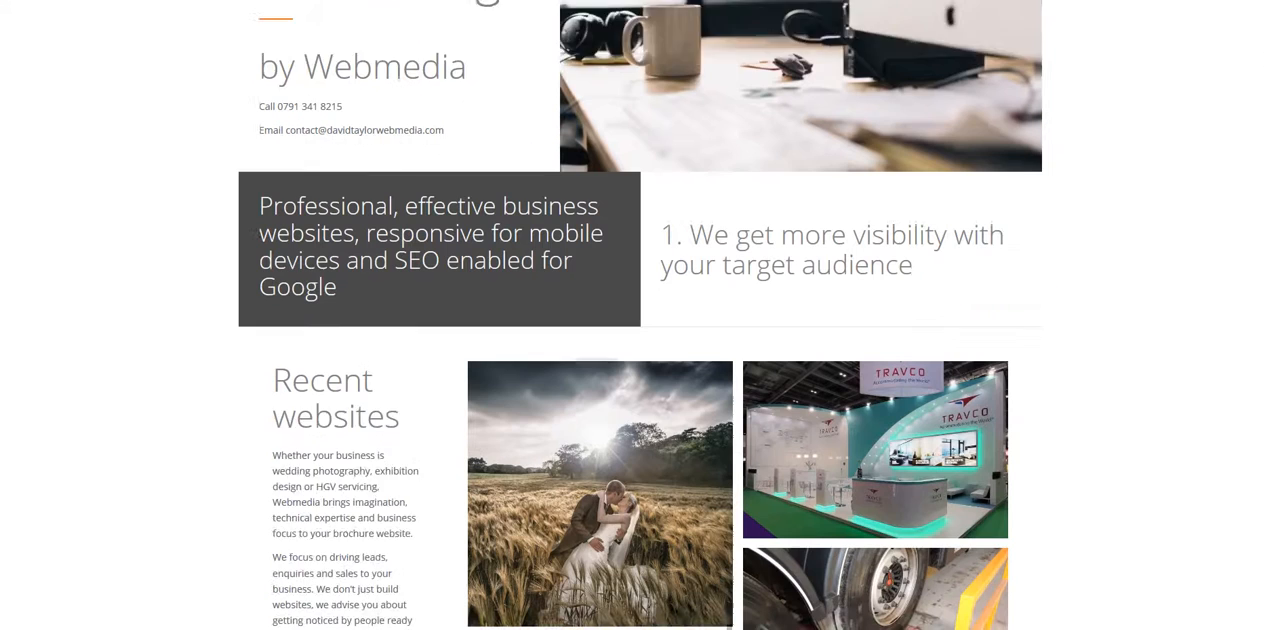
{"action": "scroll", "scroll_direction": "down", "scroll_amount": 3}
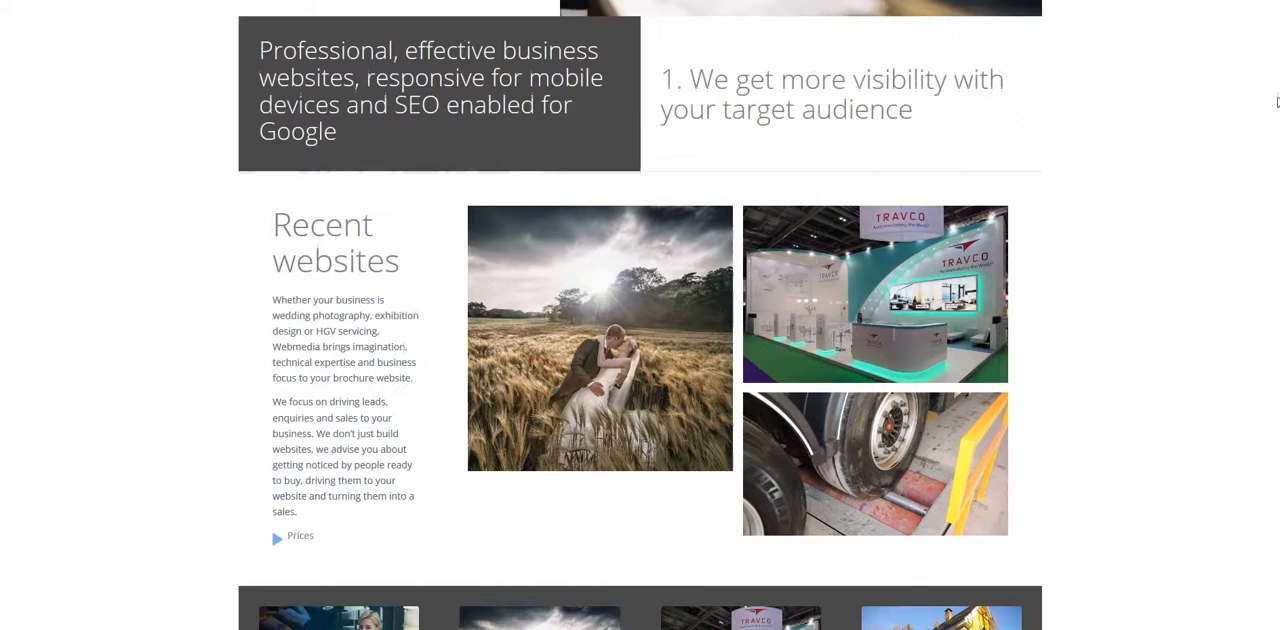
{"action": "scroll", "scroll_direction": "down", "scroll_amount": 3}
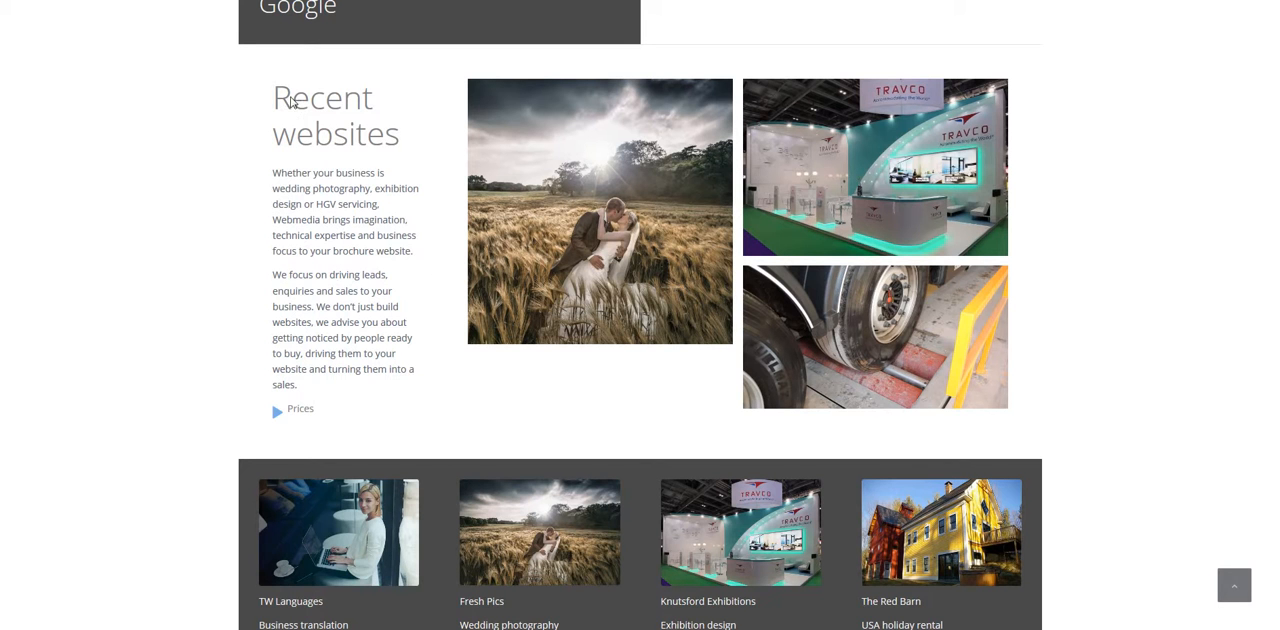
{"action": "mouse_move", "coordinate": [414, 144]}
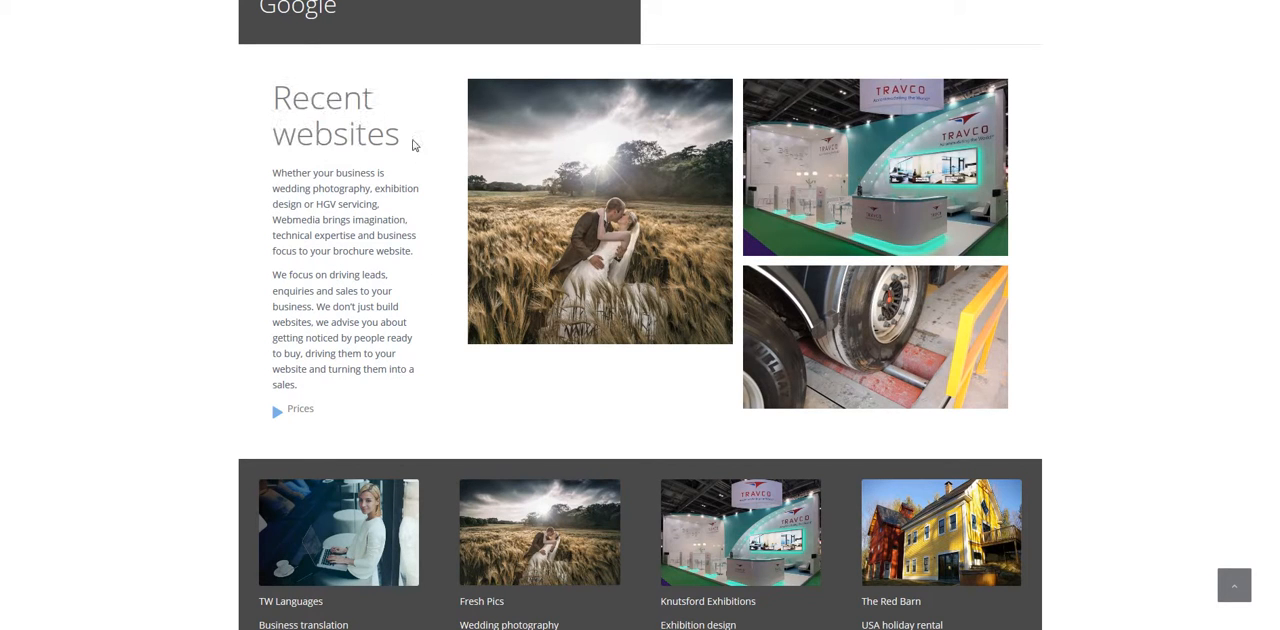
{"action": "scroll", "scroll_direction": "down", "scroll_amount": 3}
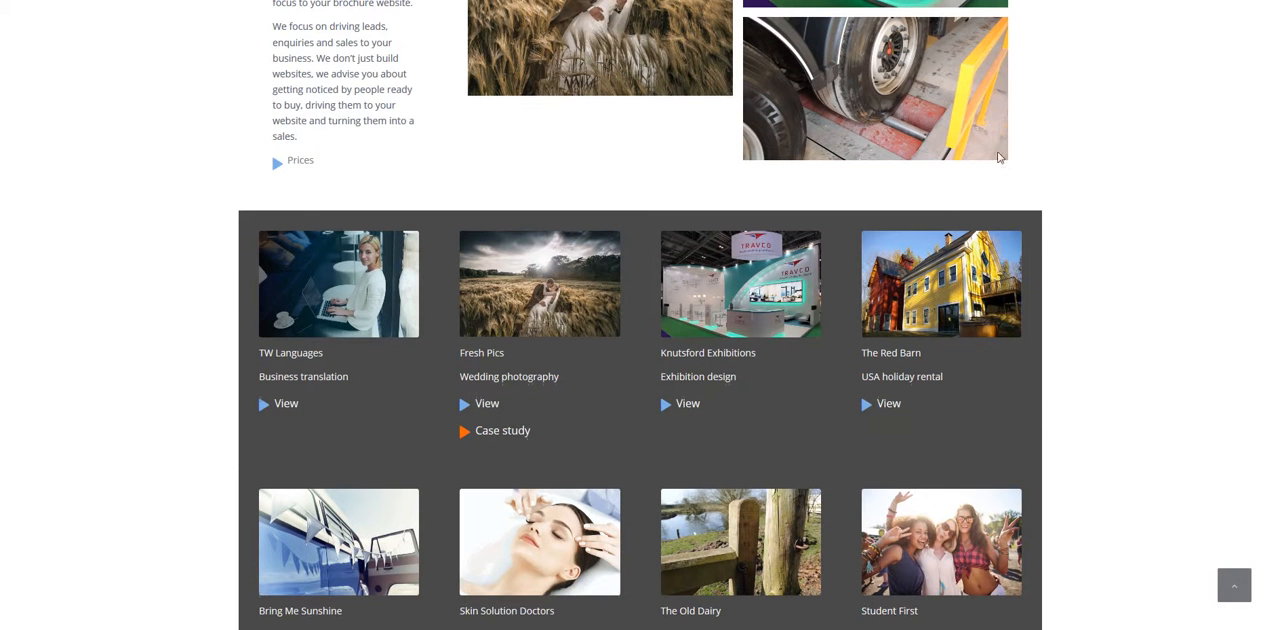
{"action": "mouse_move", "coordinate": [528, 168]}
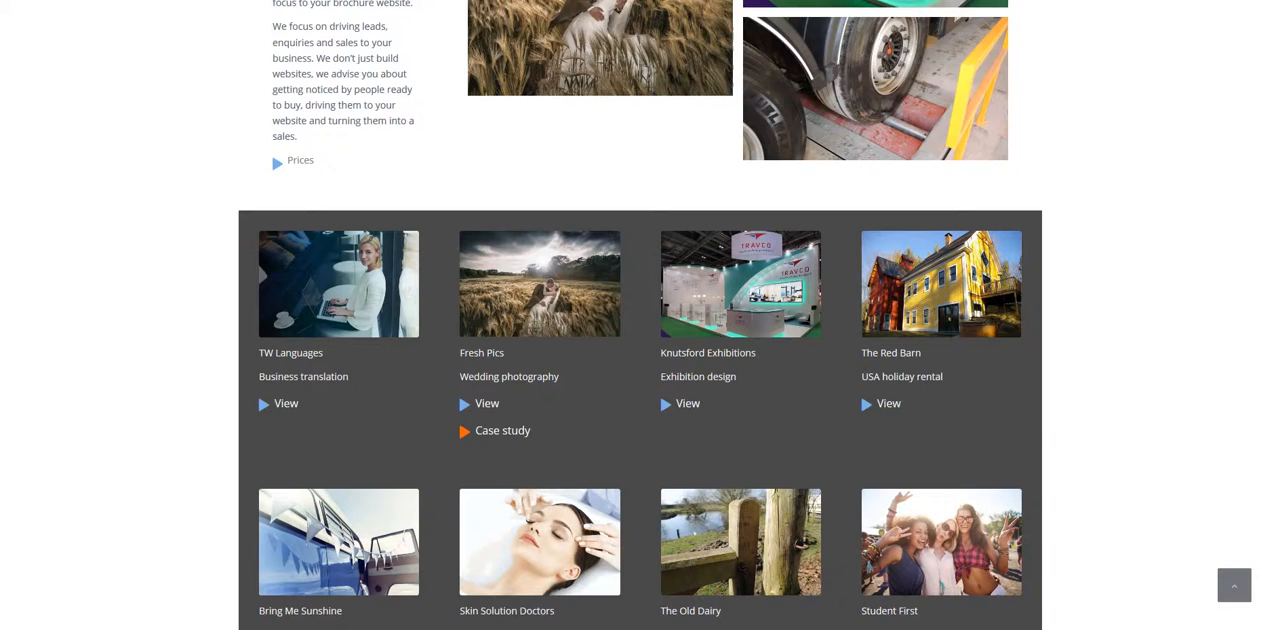
{"action": "scroll", "scroll_direction": "down", "scroll_amount": 3}
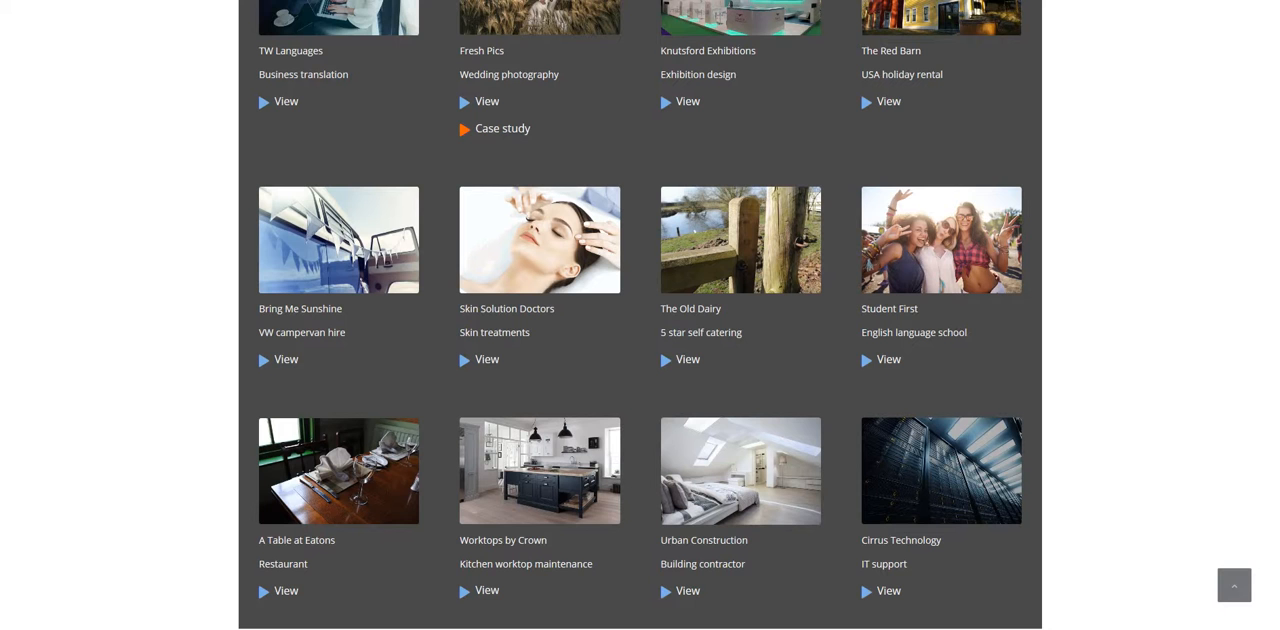
{"action": "scroll", "scroll_direction": "down", "scroll_amount": 3}
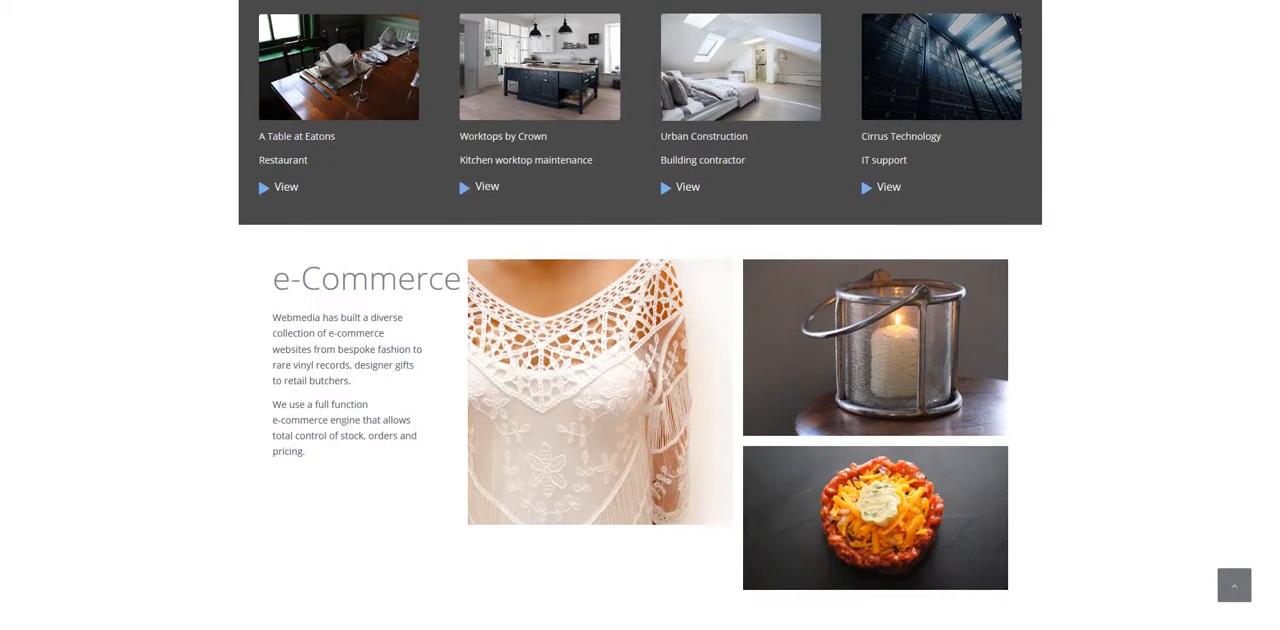
{"action": "scroll", "scroll_direction": "down", "scroll_amount": 3}
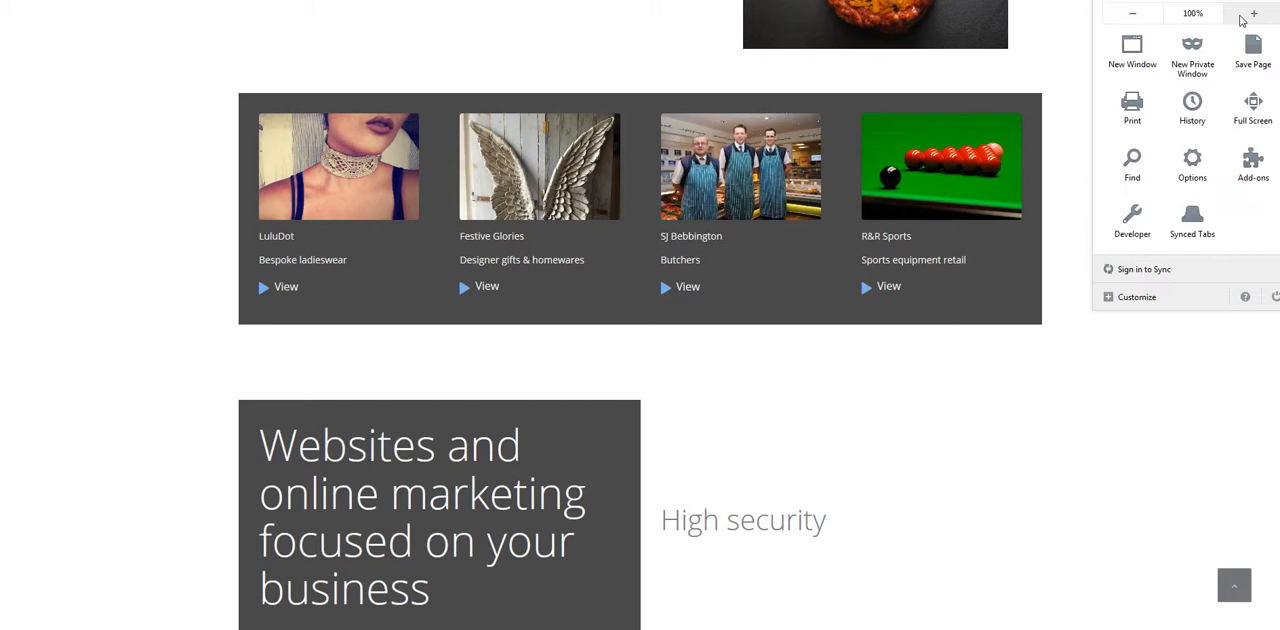
{"action": "left_click", "coordinate": [1252, 12]}
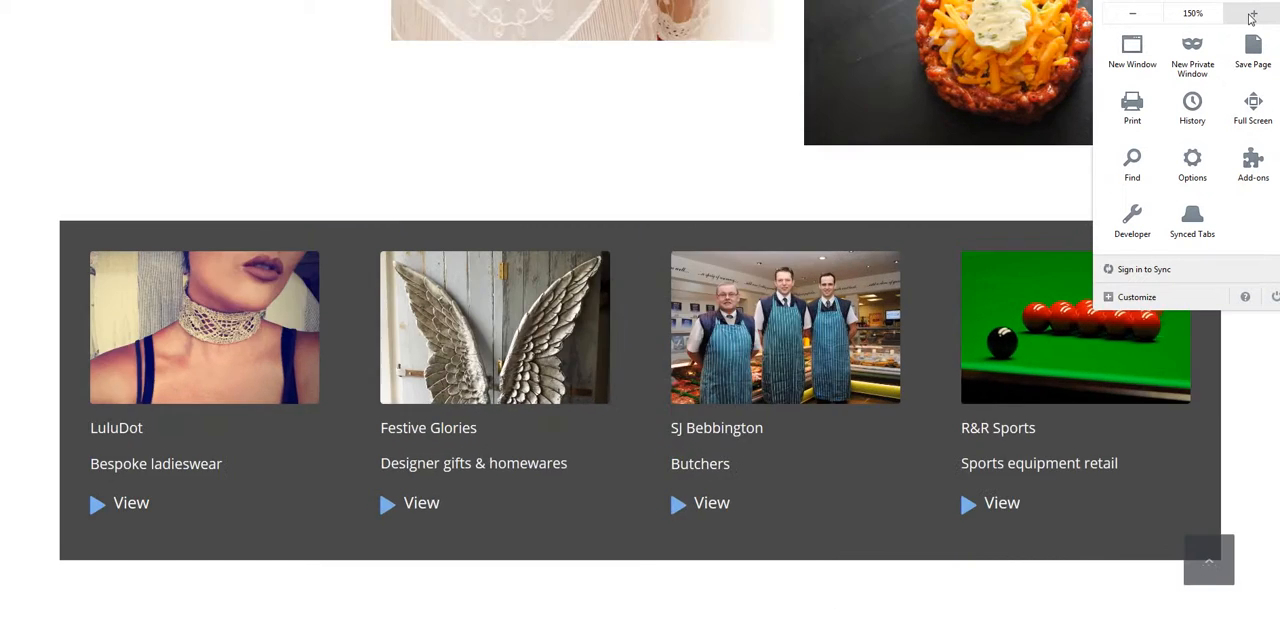
{"action": "left_click", "coordinate": [1252, 12]}
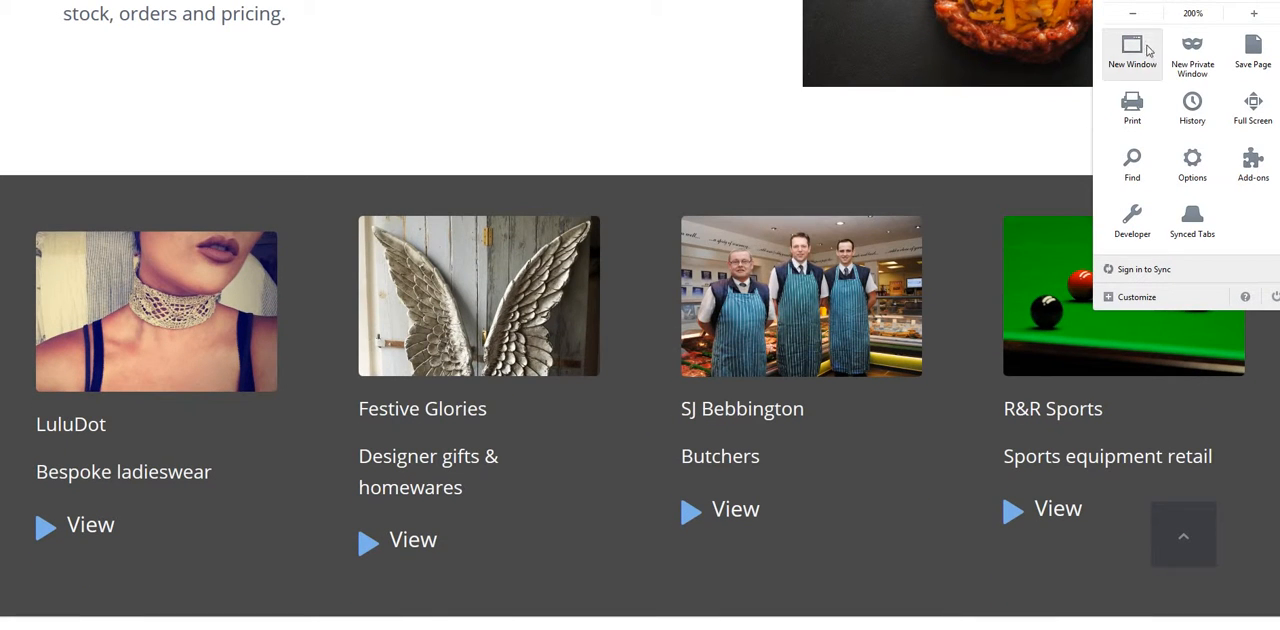
{"action": "left_click", "coordinate": [1132, 12]}
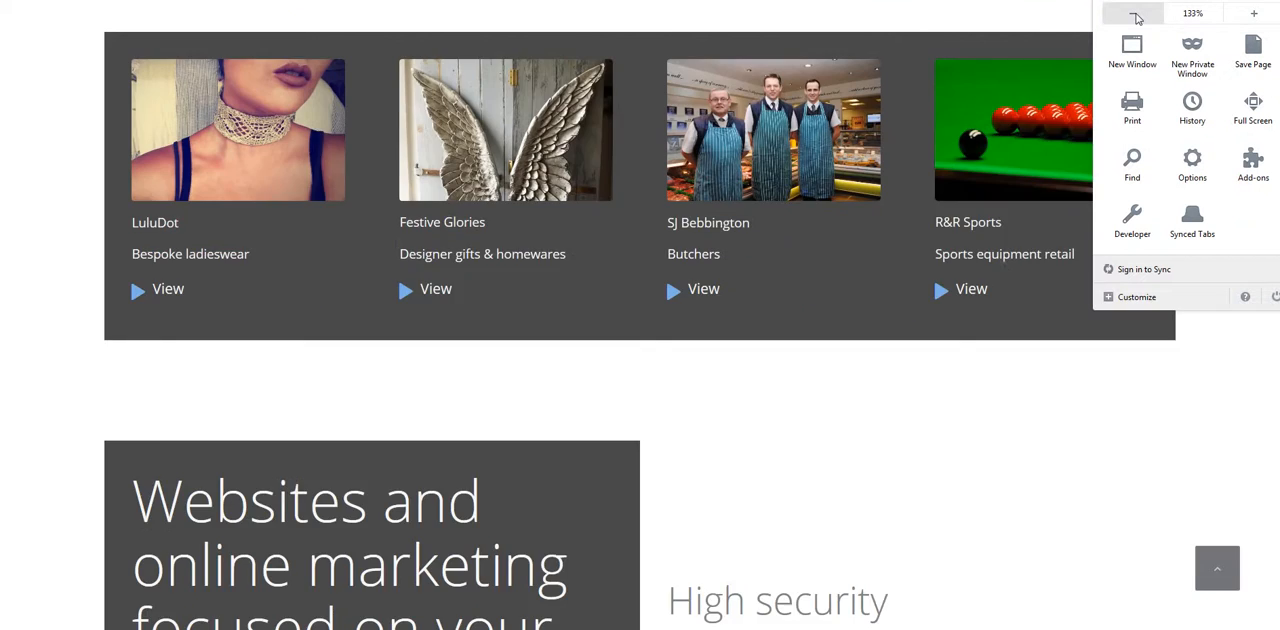
{"action": "left_click", "coordinate": [1132, 12]}
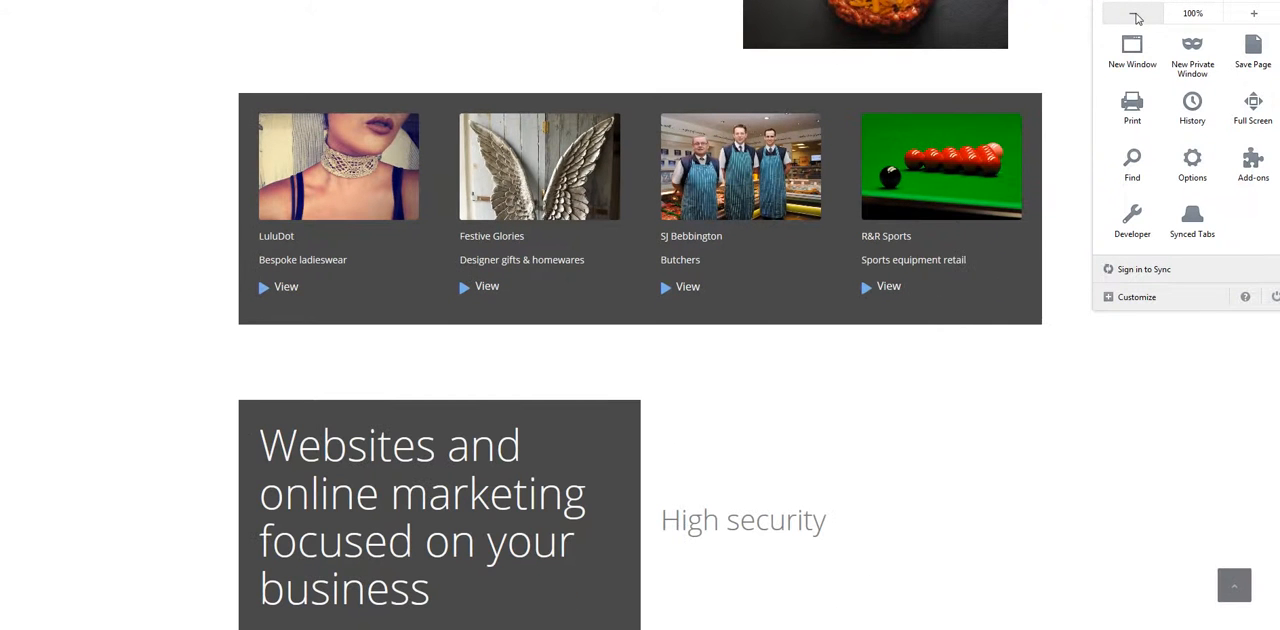
{"action": "mouse_move", "coordinate": [1184, 348]}
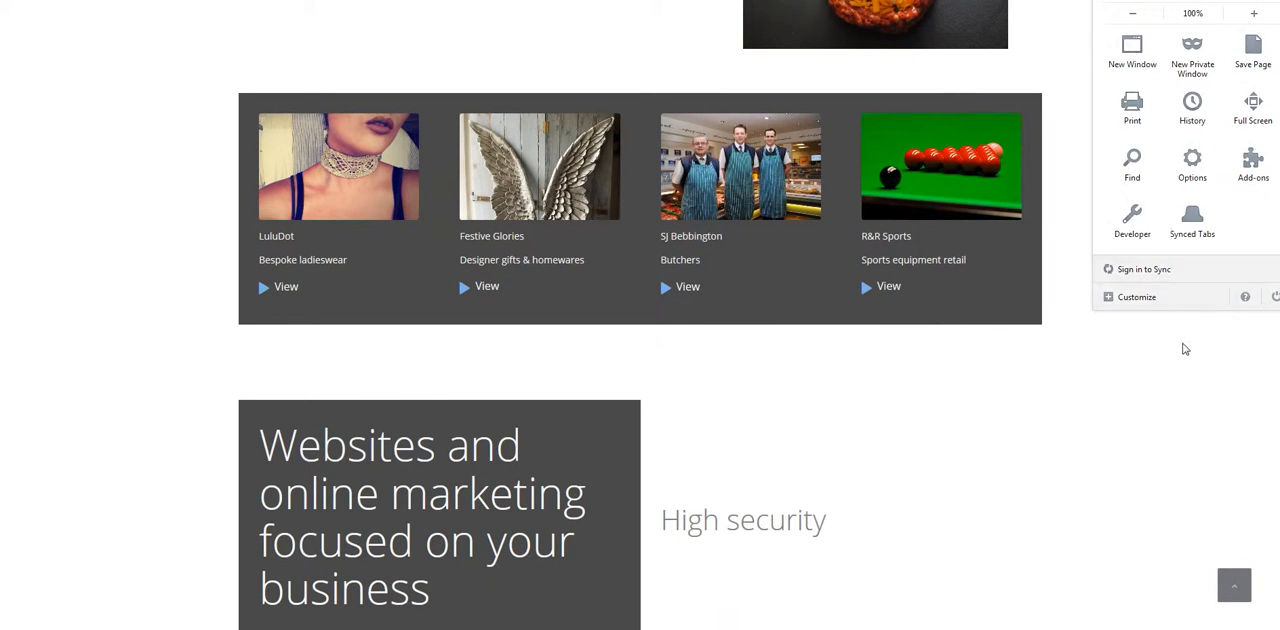
Scroll back to the top of the Webmedia homepage and switch to the aTube Catcher download page
{"action": "scroll", "scroll_direction": "up", "scroll_amount": 3}
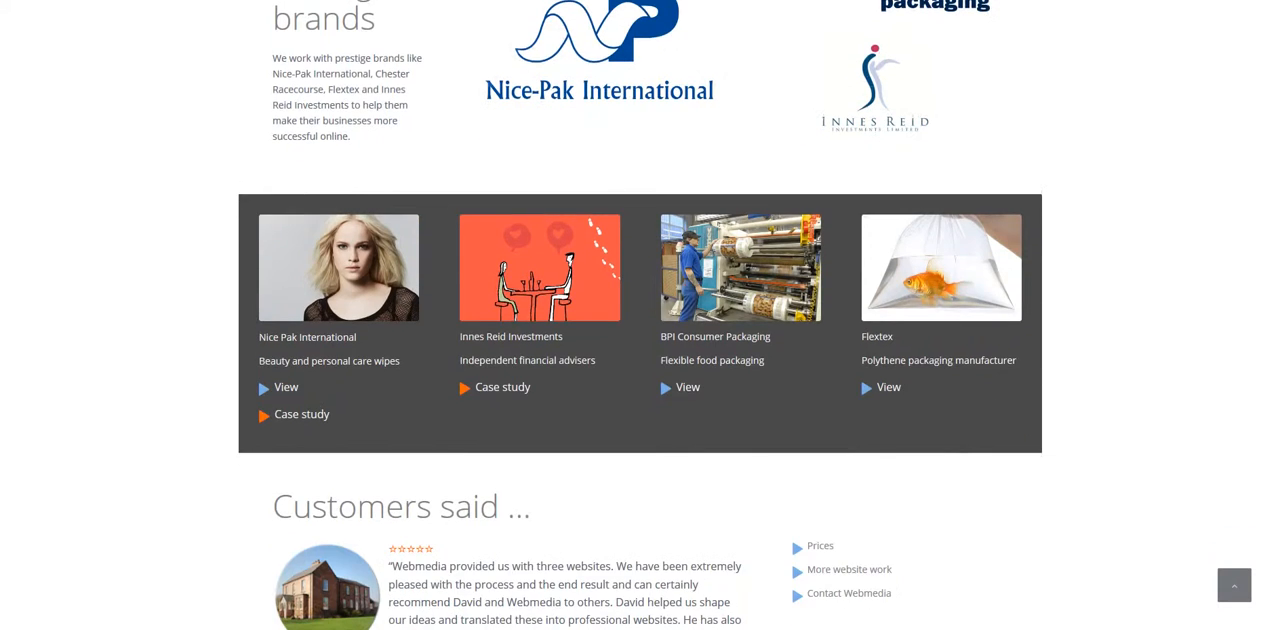
{"action": "scroll", "scroll_direction": "up", "scroll_amount": 3}
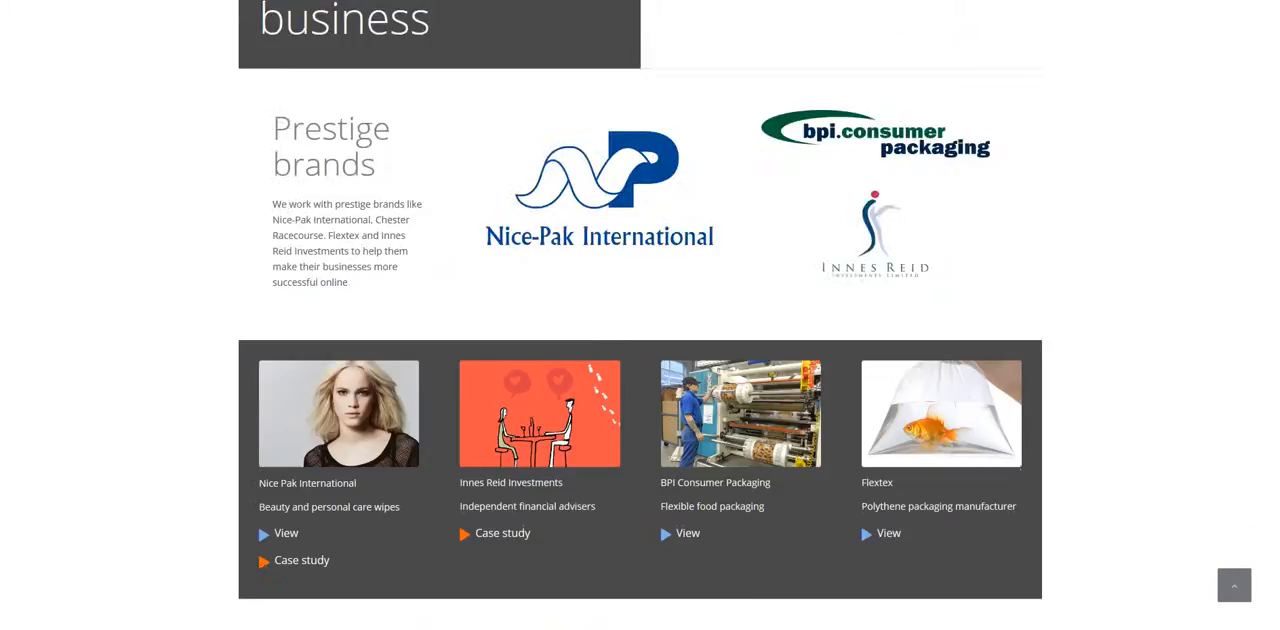
{"action": "scroll", "scroll_direction": "up", "scroll_amount": 3}
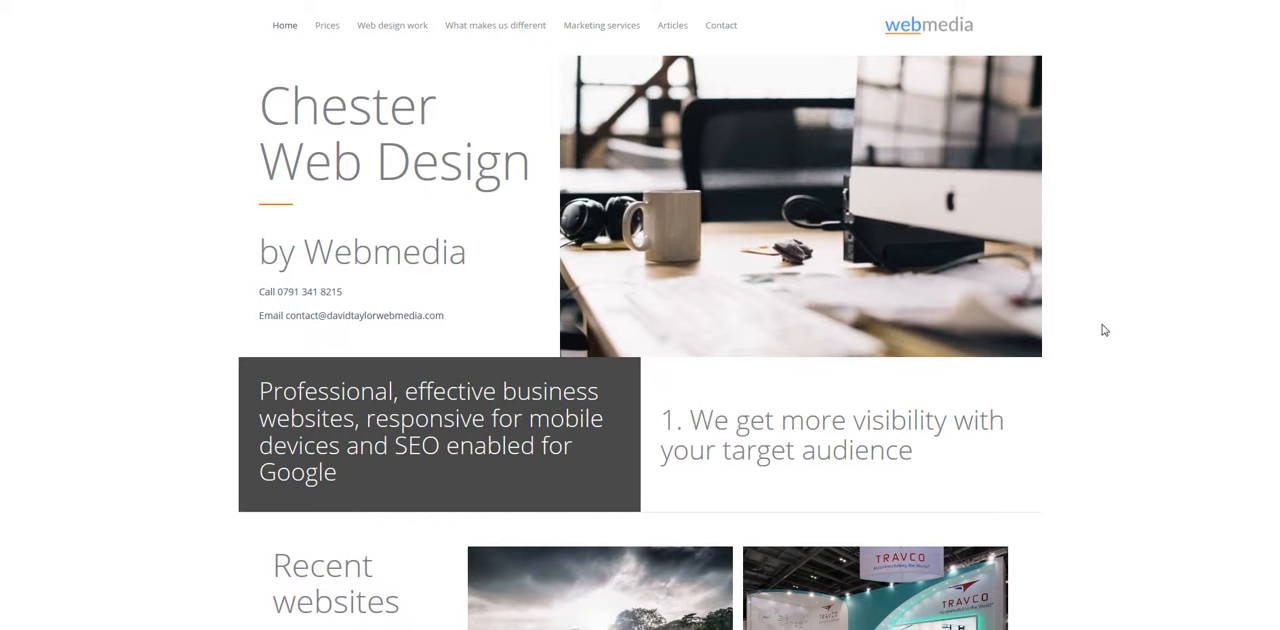
{"action": "left_click", "coordinate": [600, 24]}
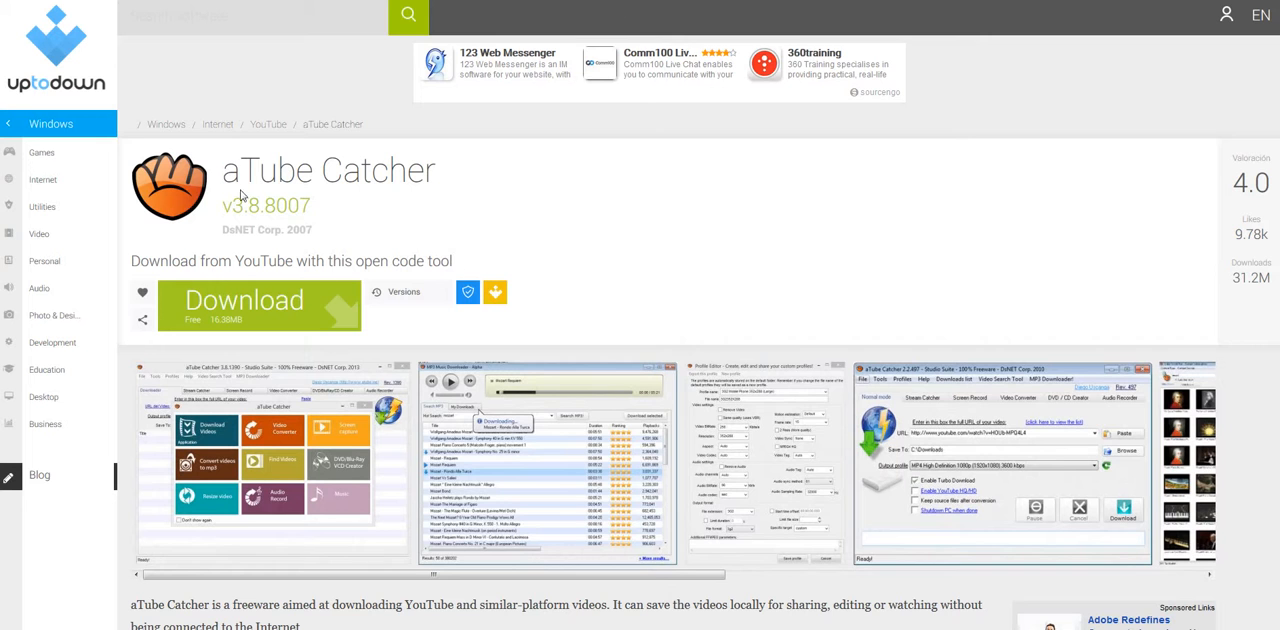
Select the aTube Catcher program name in the Uptodown page heading
{"action": "double_click", "coordinate": [328, 170]}
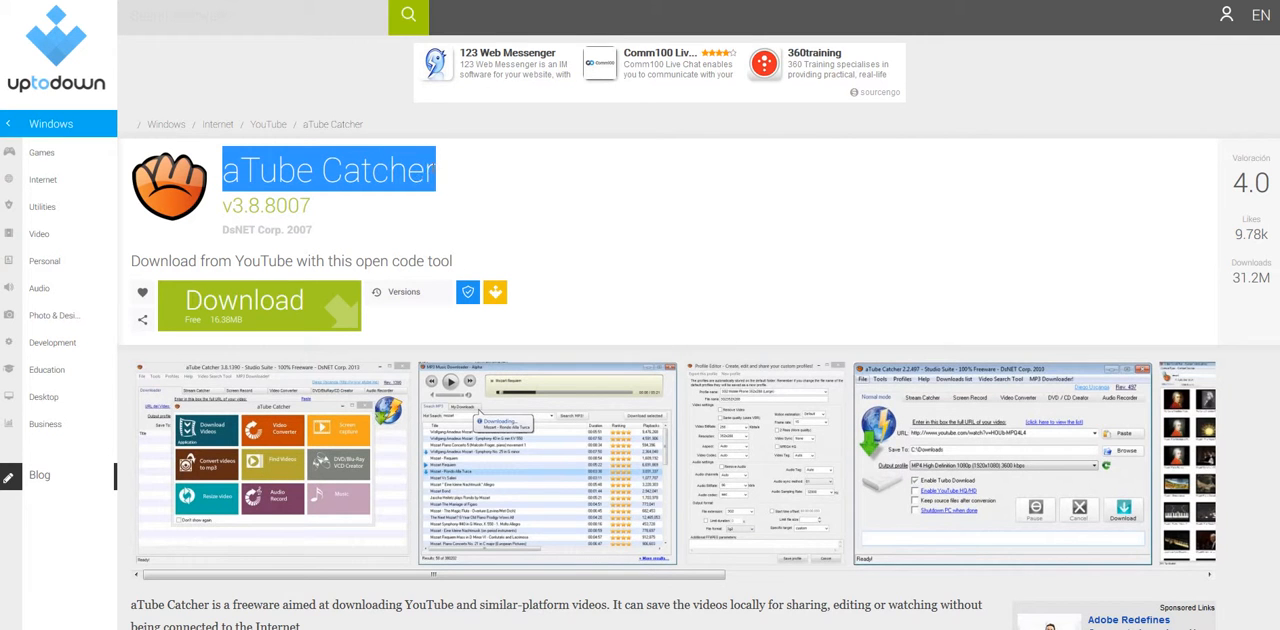
{"action": "mouse_move", "coordinate": [576, 224]}
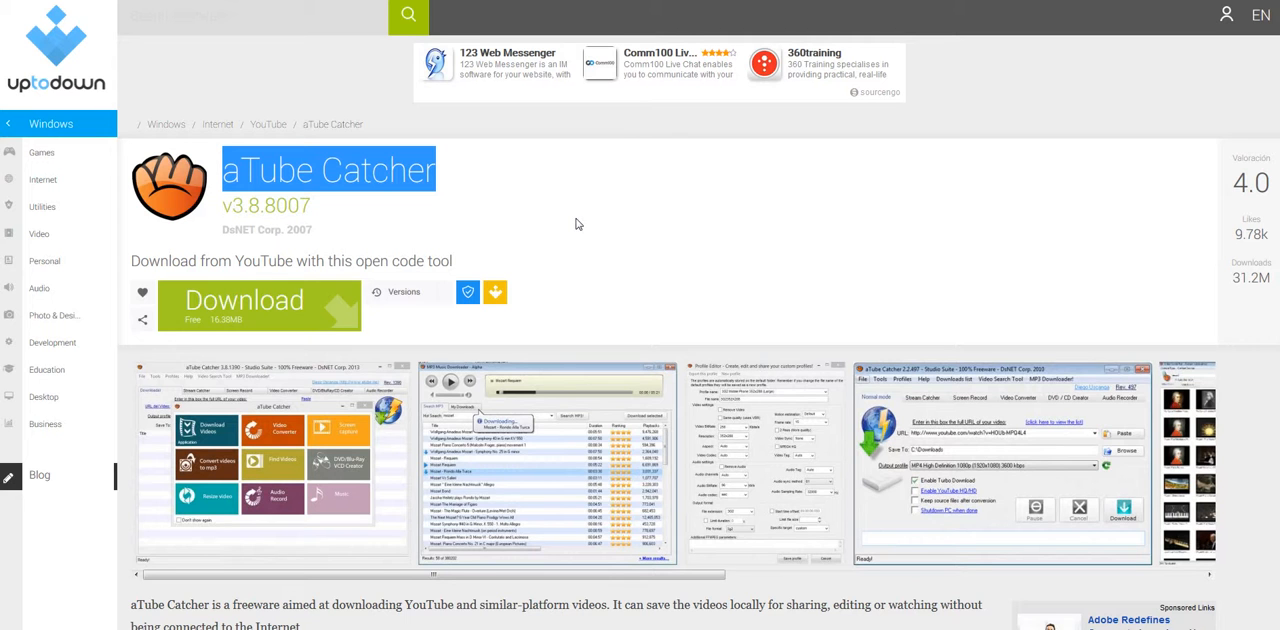
{"action": "mouse_move", "coordinate": [560, 210]}
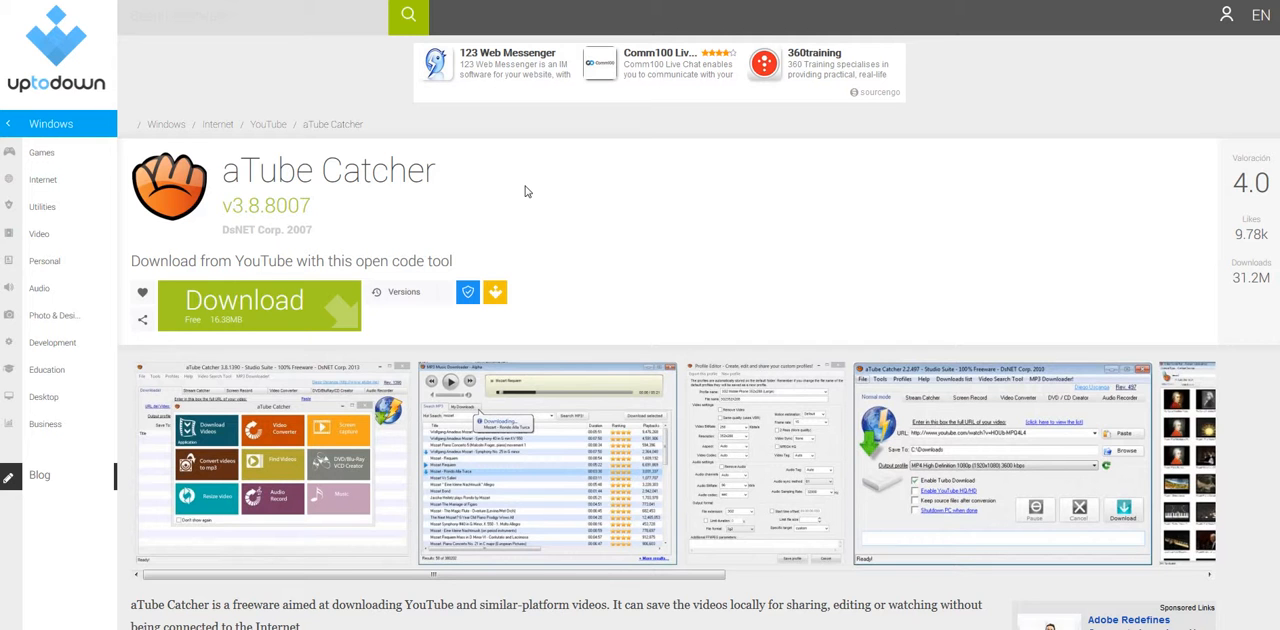
{"action": "mouse_move", "coordinate": [522, 90]}
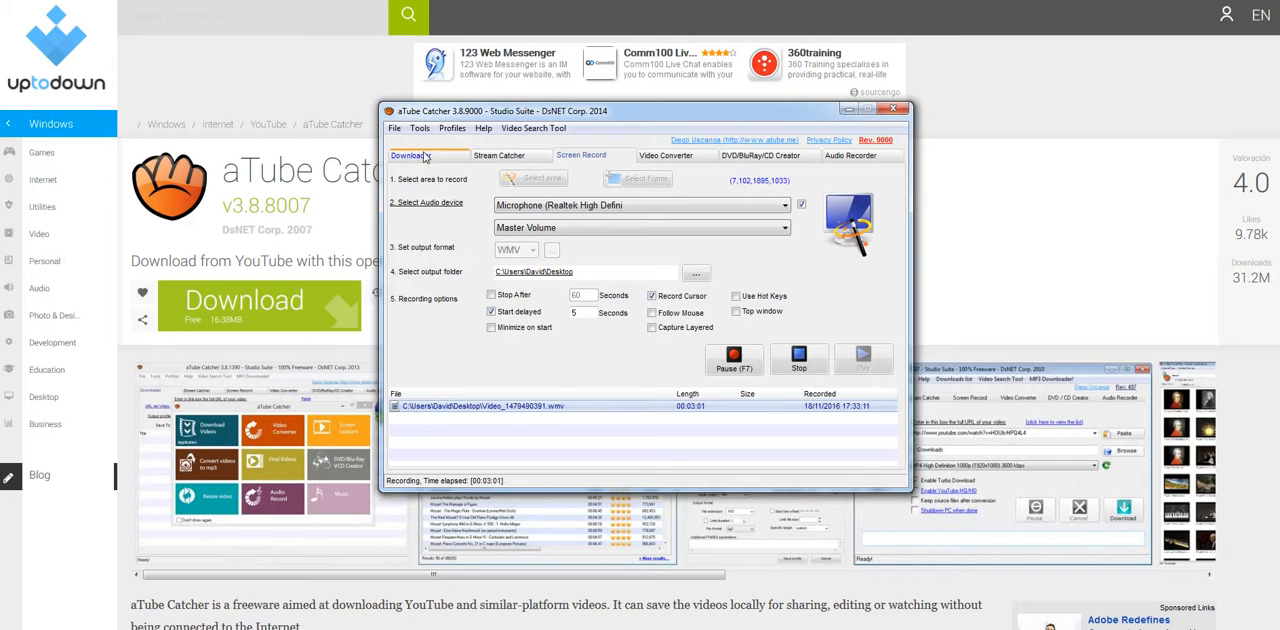
Let the Screen Record session run with microphone audio, then restore the aTube Catcher window
{"action": "left_click", "coordinate": [498, 156]}
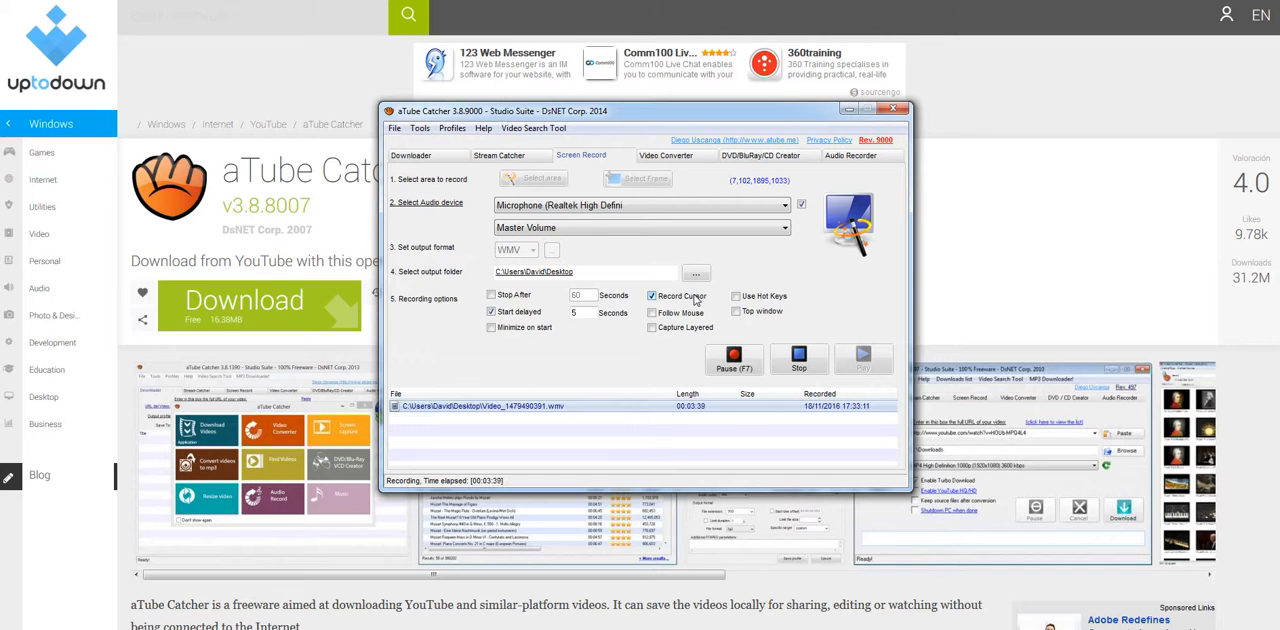
{"action": "mouse_move", "coordinate": [844, 122]}
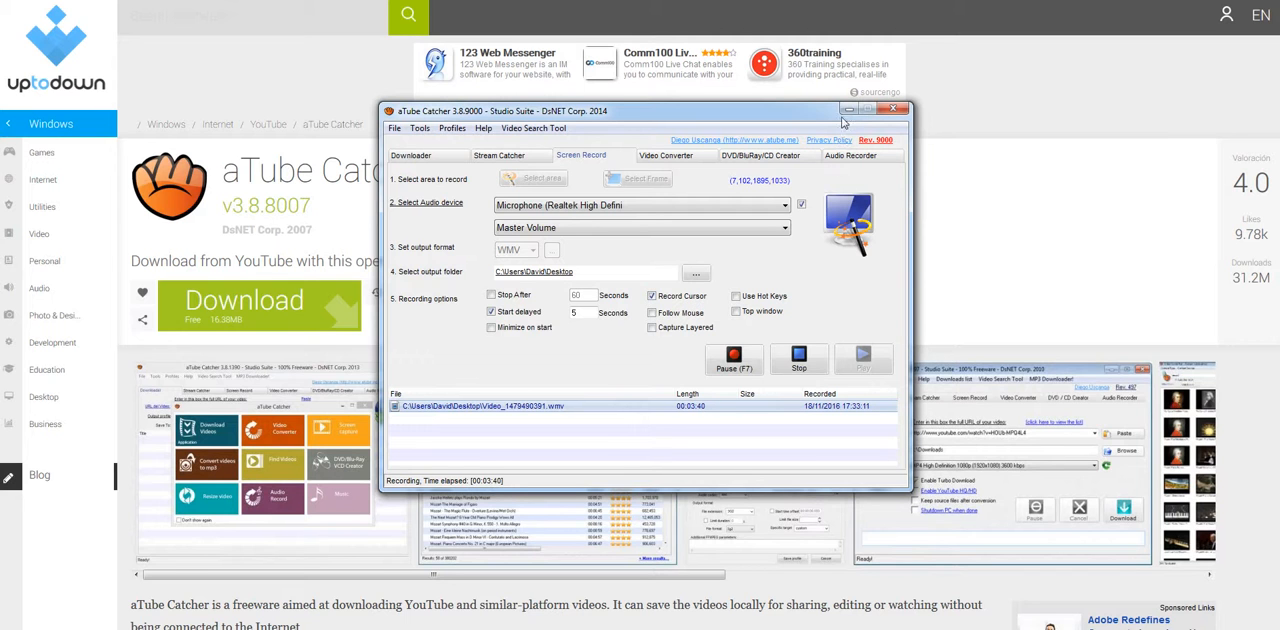
{"action": "mouse_move", "coordinate": [820, 288]}
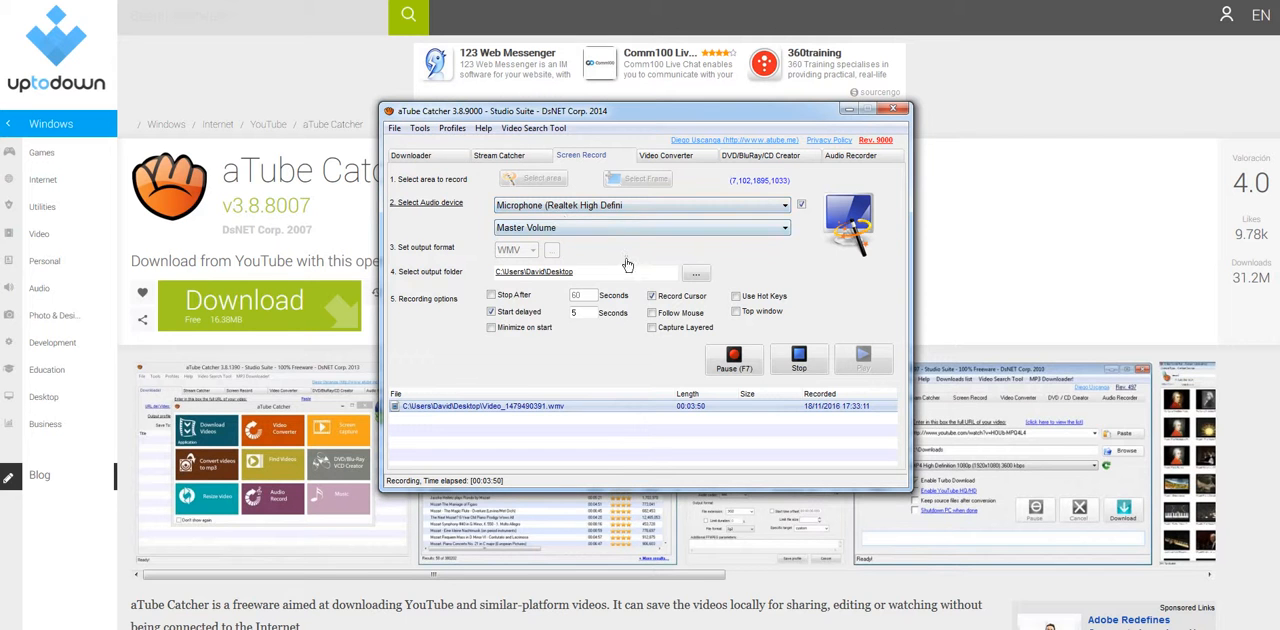
{"action": "mouse_move", "coordinate": [828, 288]}
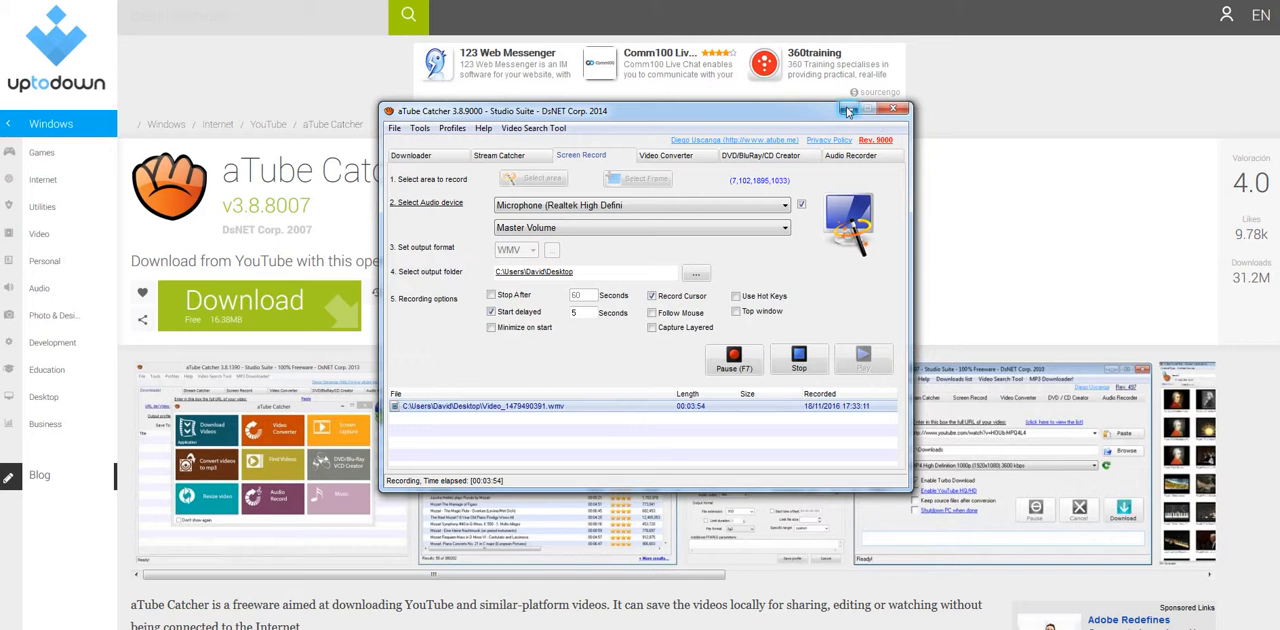
{"action": "mouse_move", "coordinate": [848, 108]}
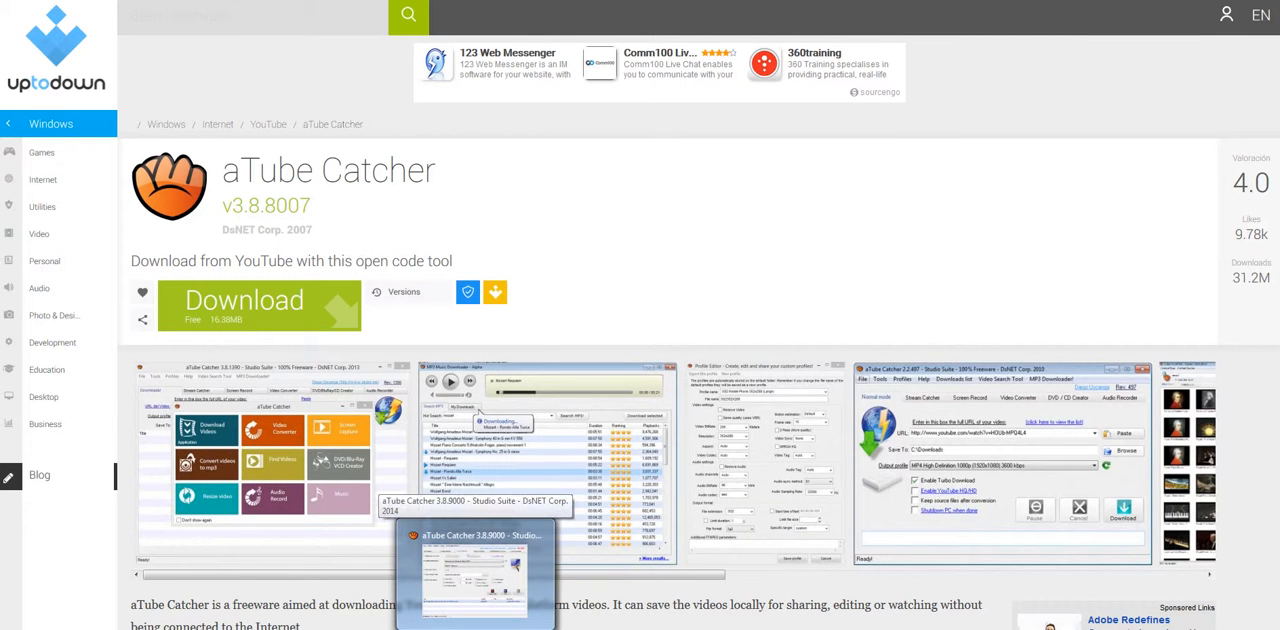
{"action": "left_click", "coordinate": [472, 570]}
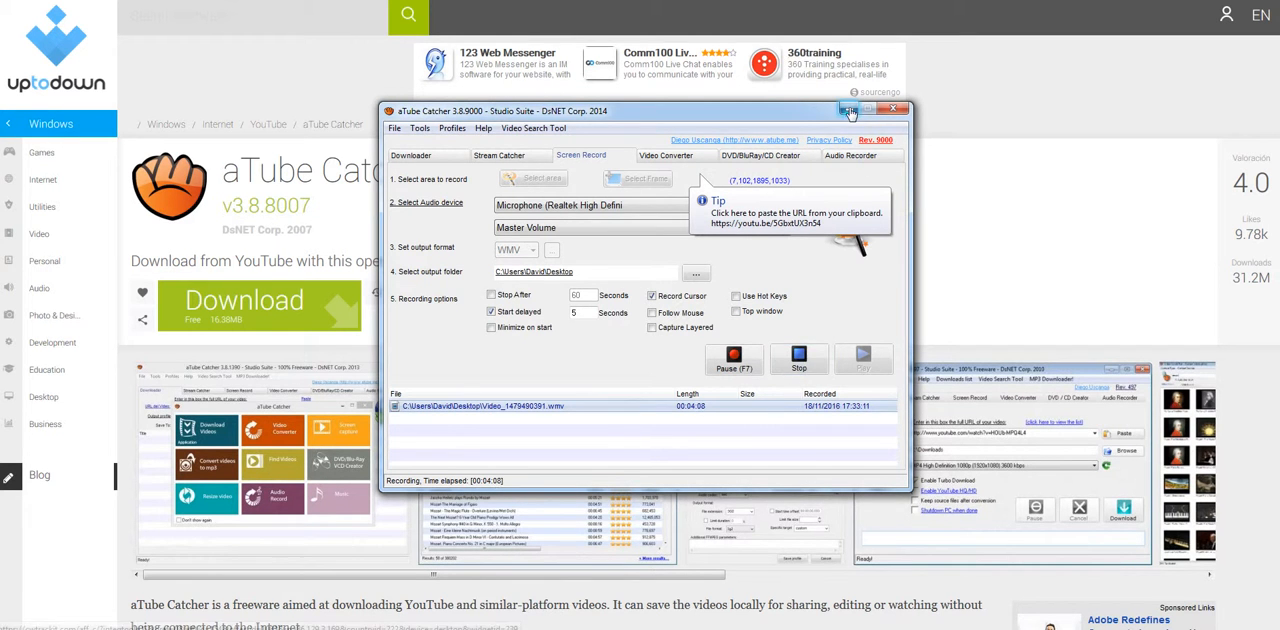
Close the aTube Catcher Screen Record window to return to the YouTube tab
{"action": "left_click", "coordinate": [892, 108]}
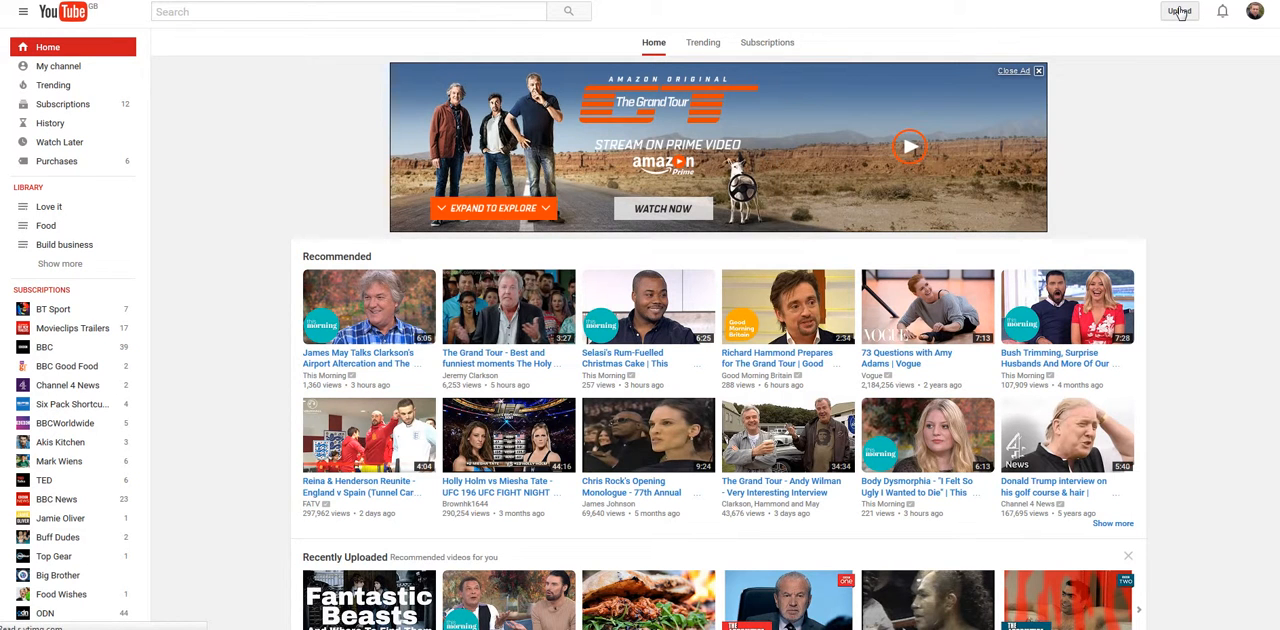
Open YouTube's video upload page from the Upload button
{"action": "left_click", "coordinate": [1180, 12]}
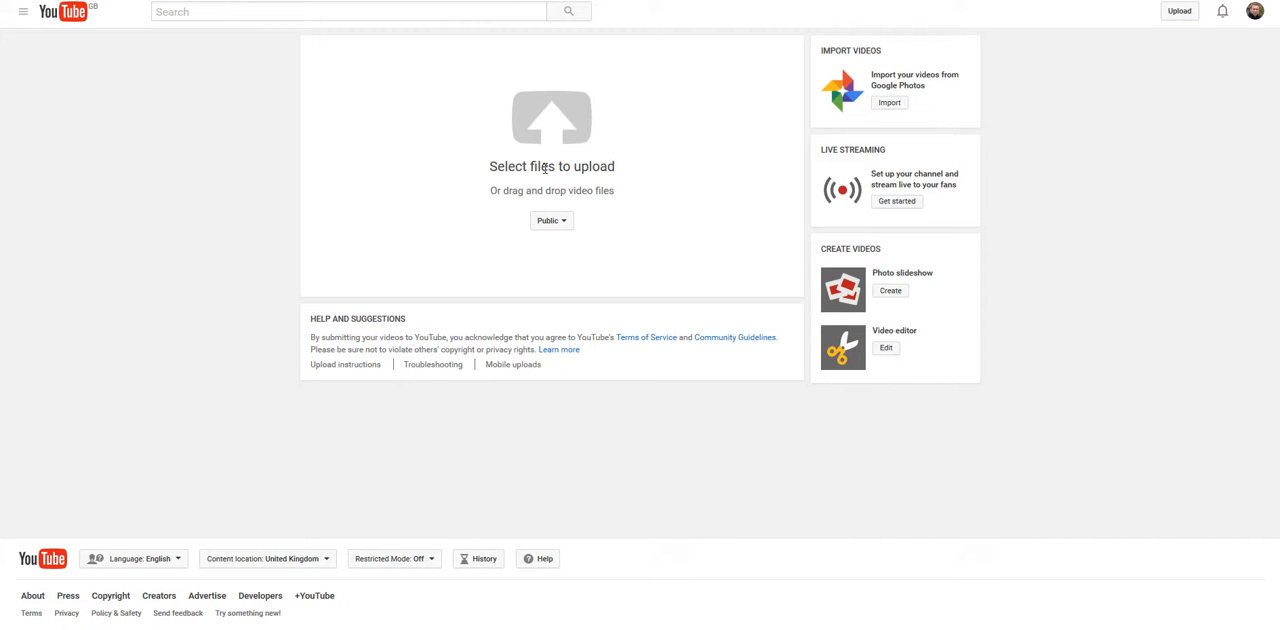
{"action": "mouse_move", "coordinate": [544, 184]}
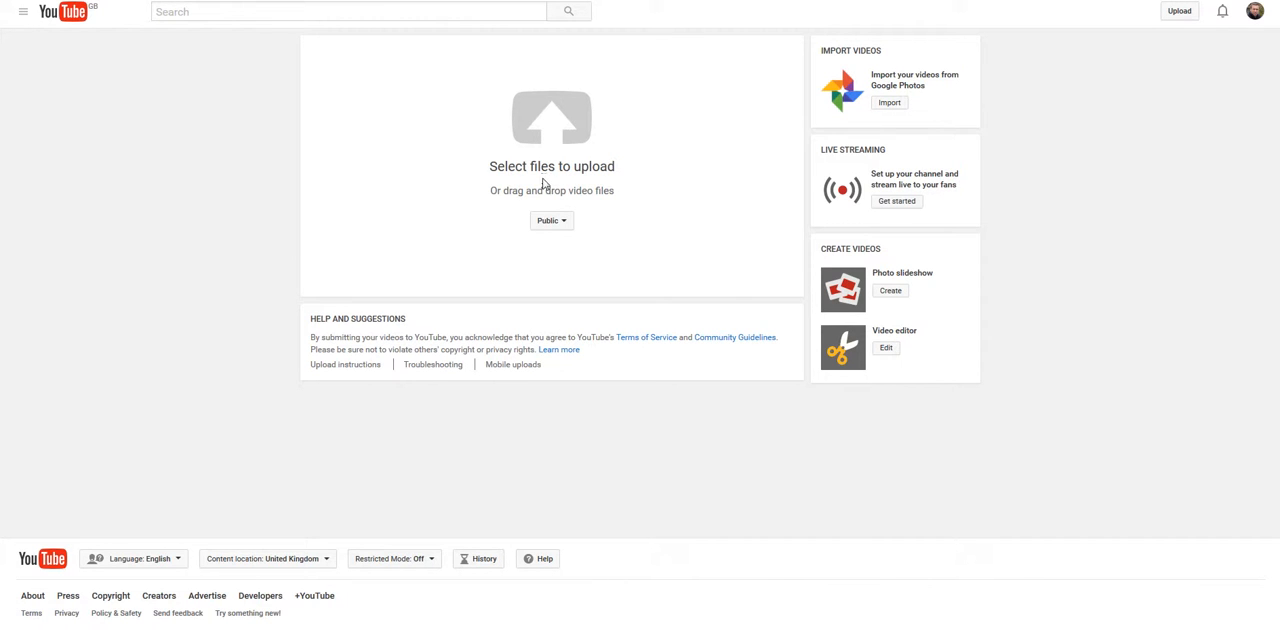
{"action": "mouse_move", "coordinate": [686, 168]}
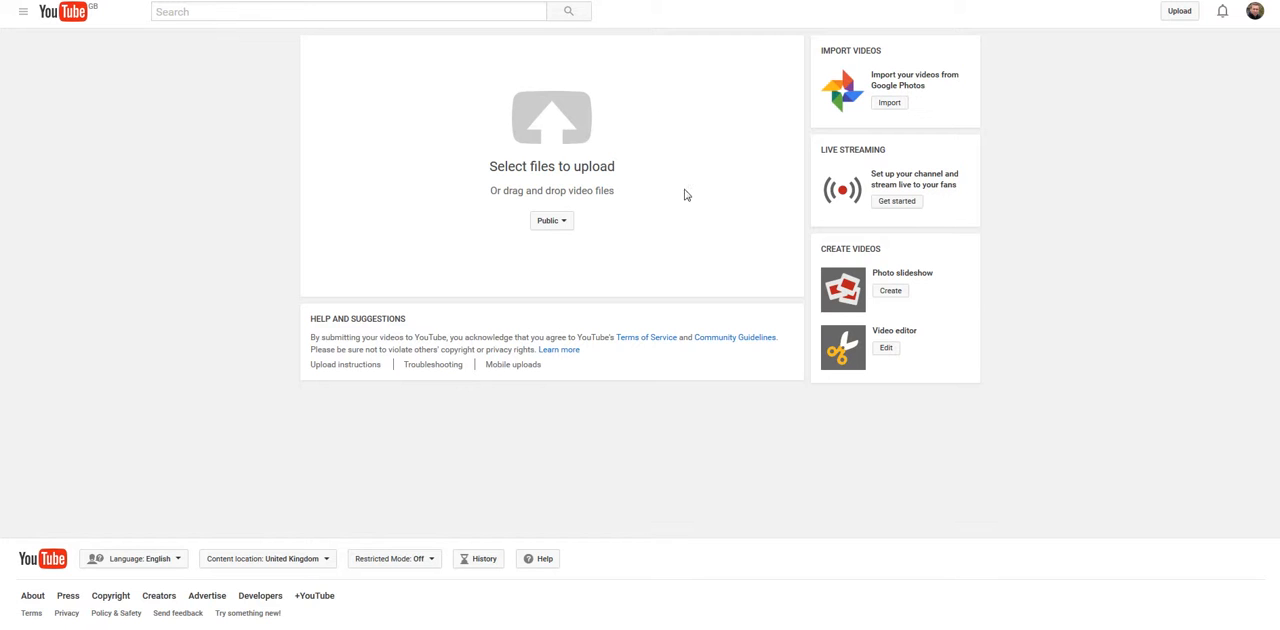
{"action": "mouse_move", "coordinate": [680, 162]}
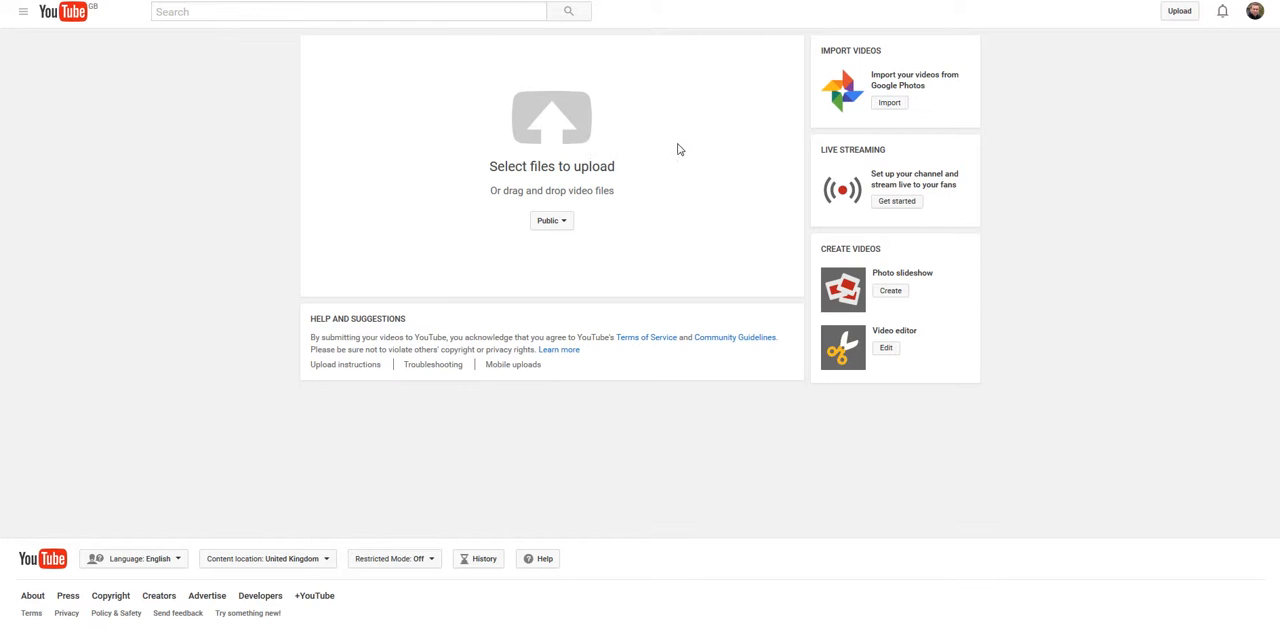
{"action": "mouse_move", "coordinate": [672, 146]}
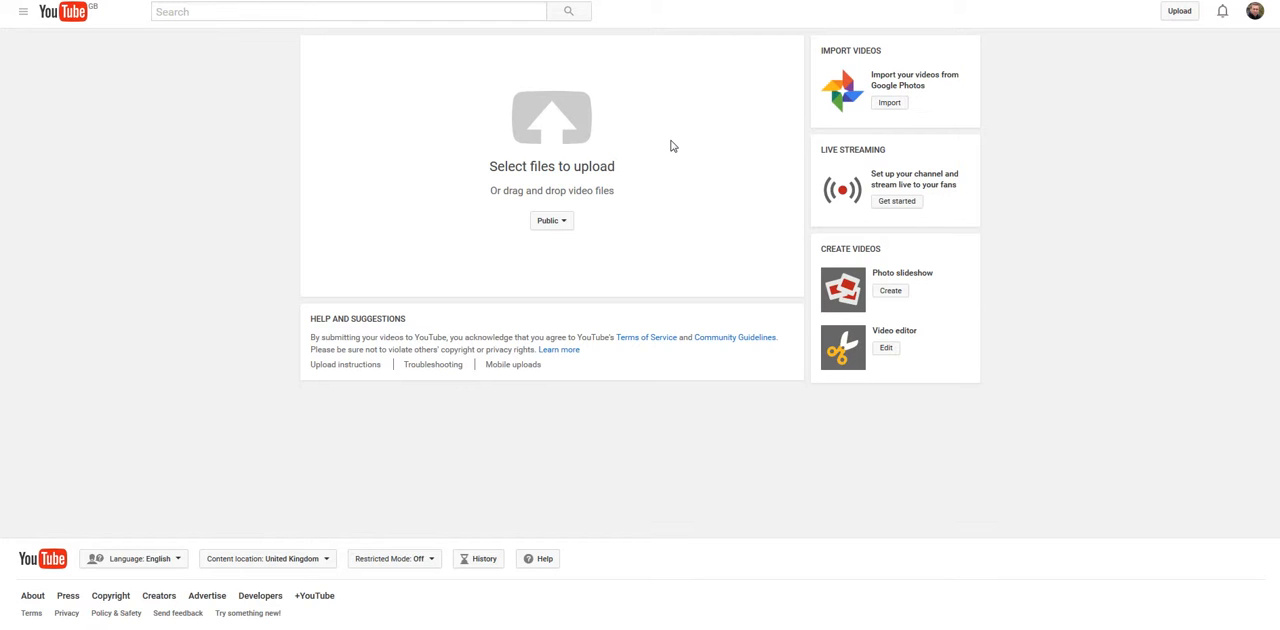
{"action": "mouse_move", "coordinate": [728, 80]}
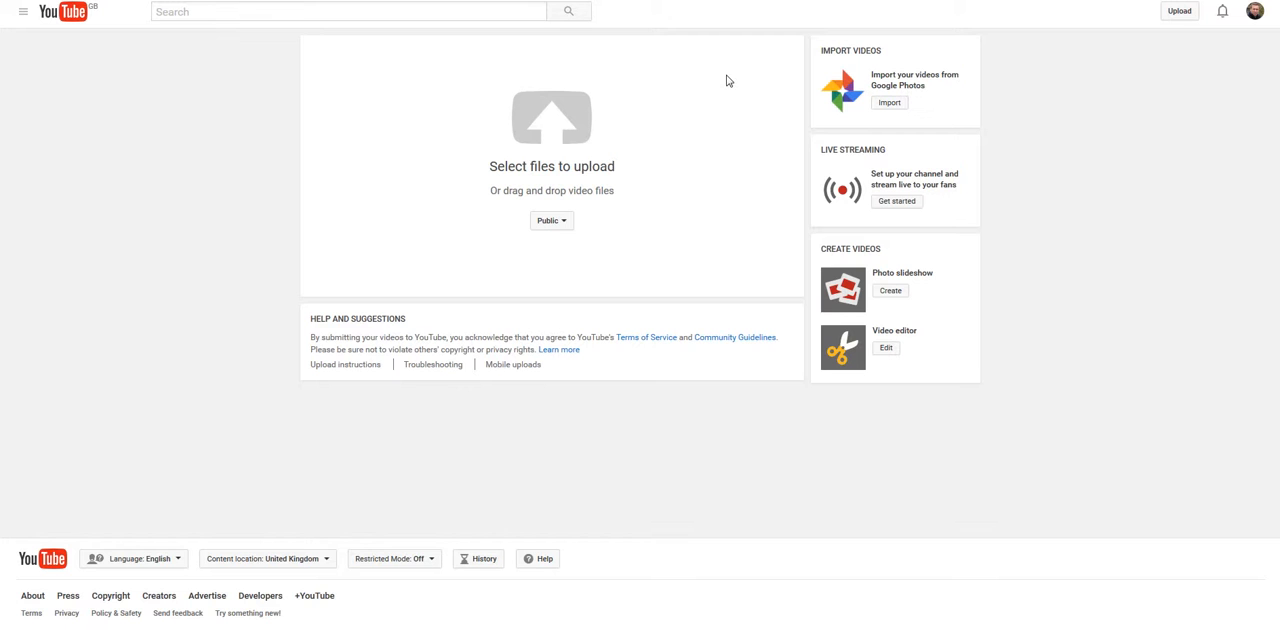
{"action": "mouse_move", "coordinate": [734, 110]}
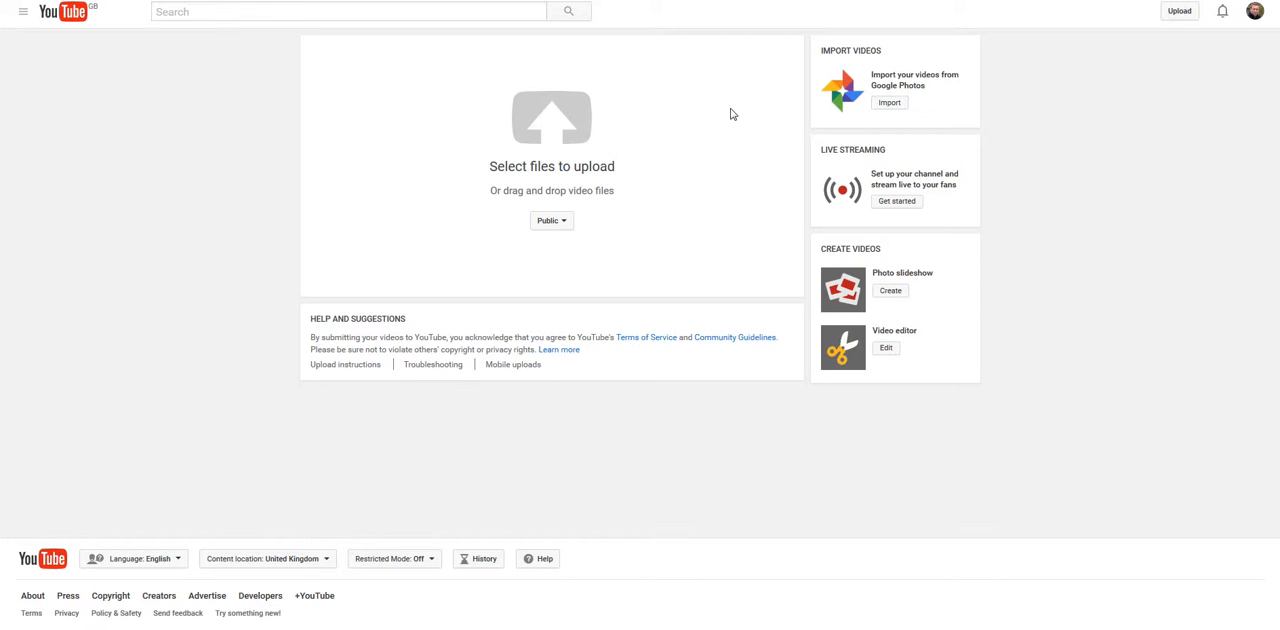
{"action": "mouse_move", "coordinate": [718, 122]}
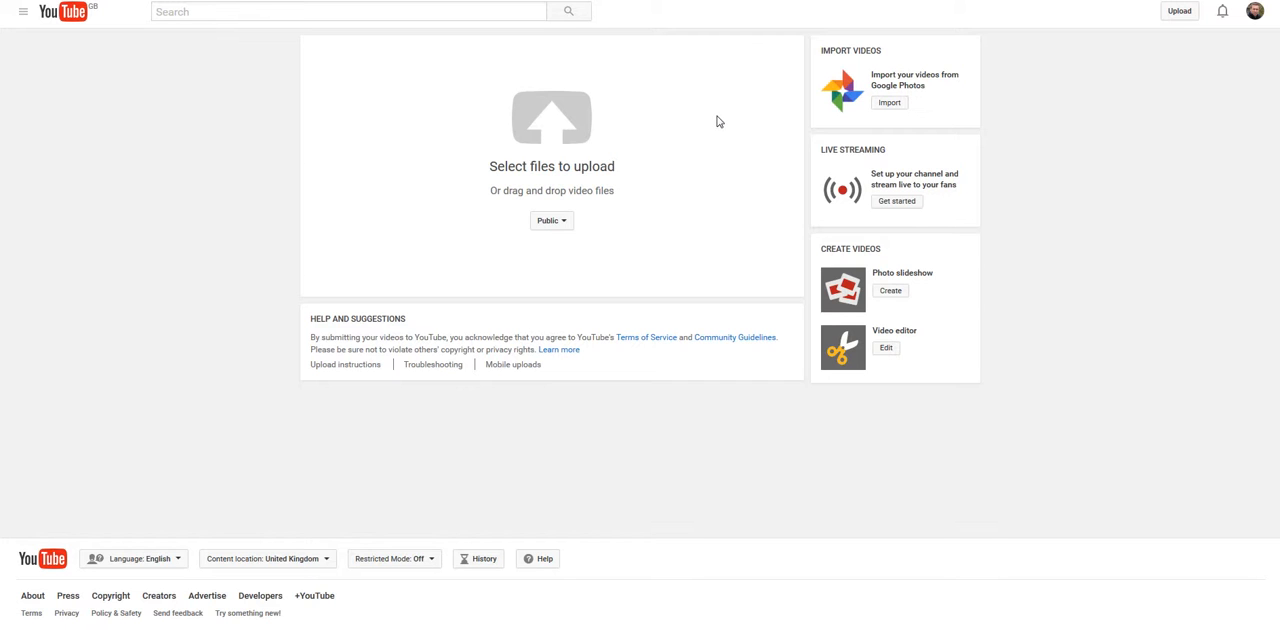
{"action": "mouse_move", "coordinate": [716, 128]}
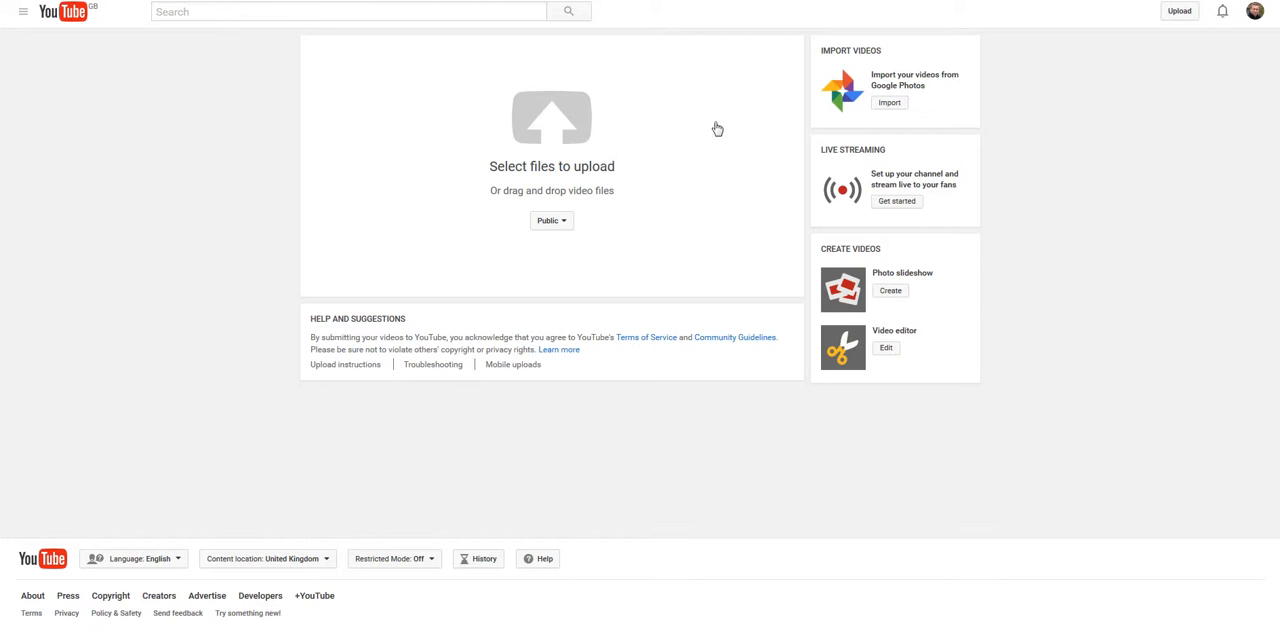
{"action": "mouse_move", "coordinate": [676, 164]}
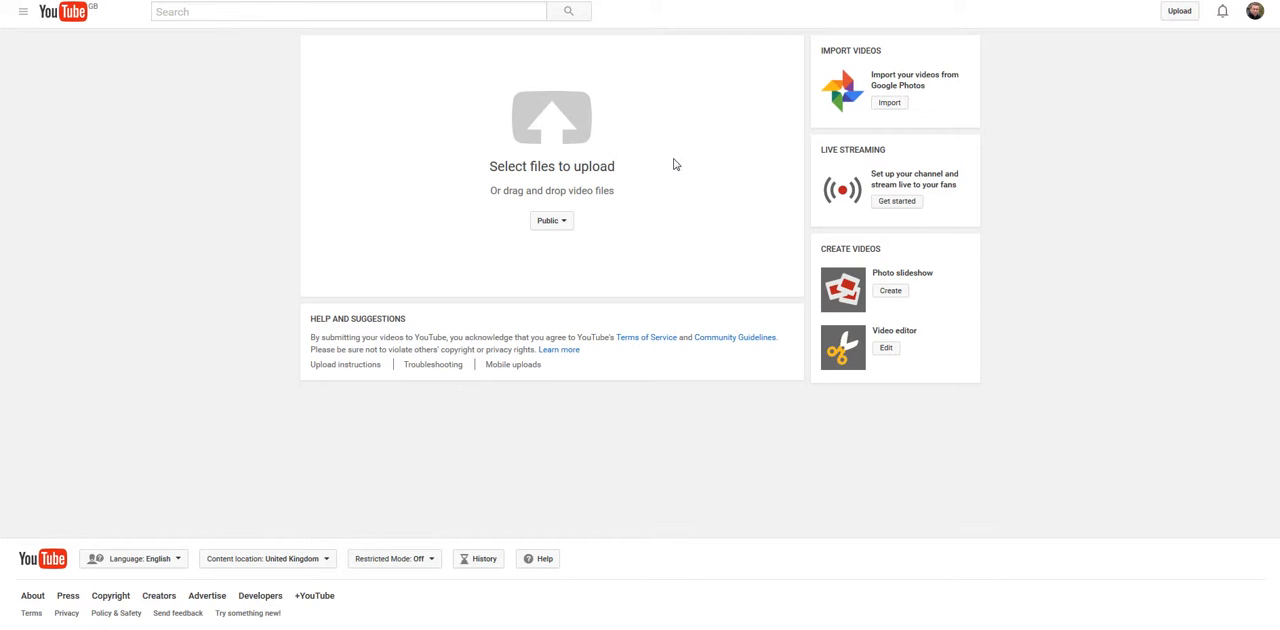
{"action": "mouse_move", "coordinate": [688, 176]}
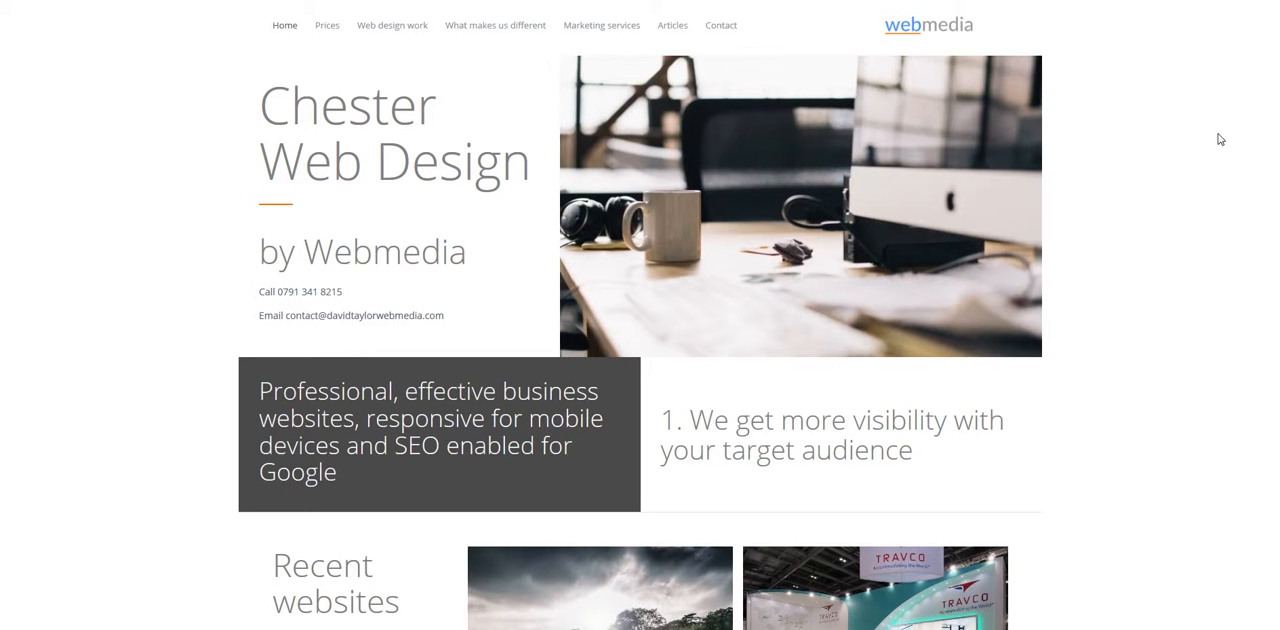
{"action": "mouse_move", "coordinate": [1212, 124]}
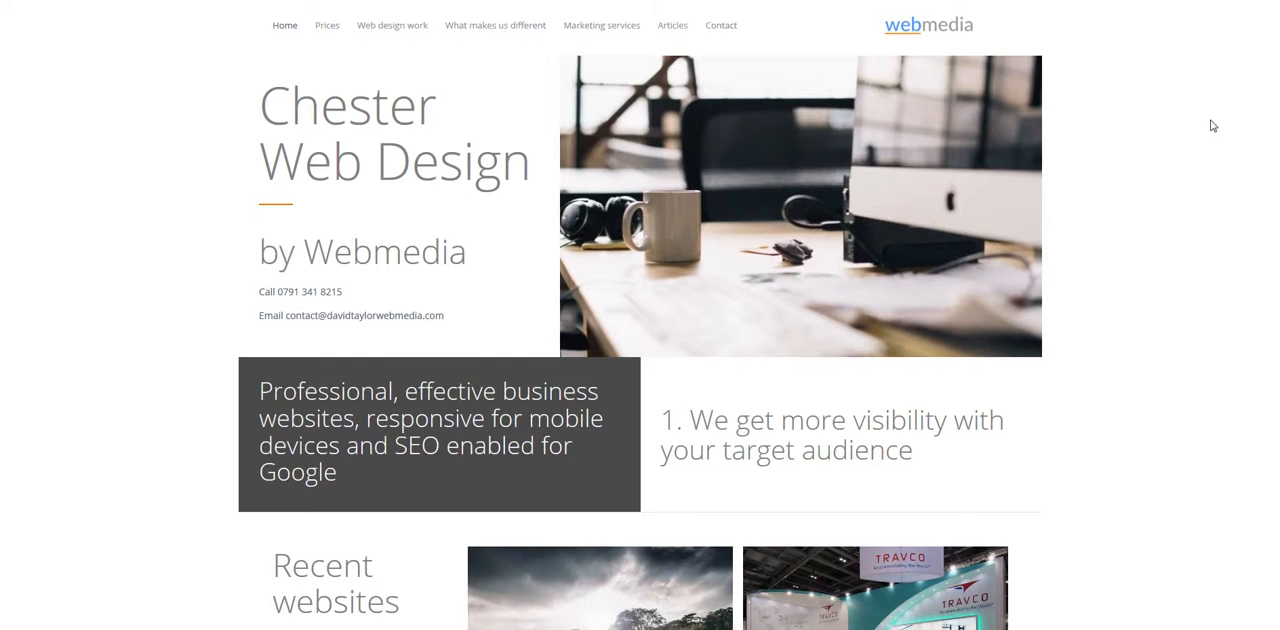
{"action": "mouse_move", "coordinate": [1196, 132]}
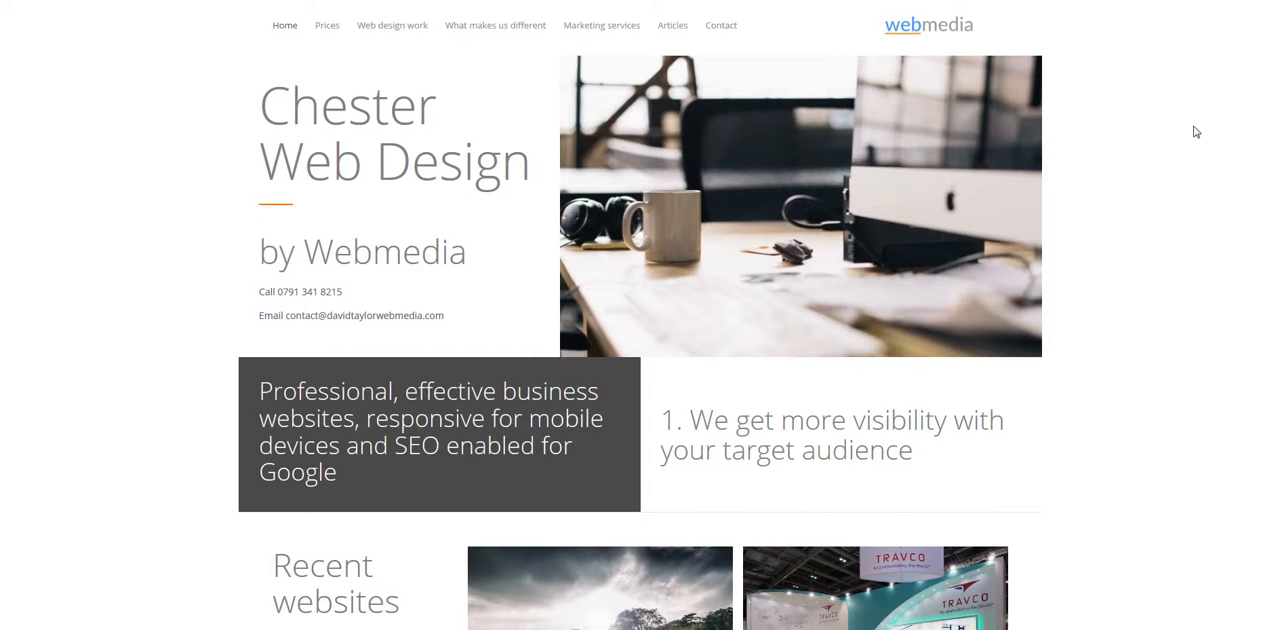
{"action": "mouse_move", "coordinate": [1204, 108]}
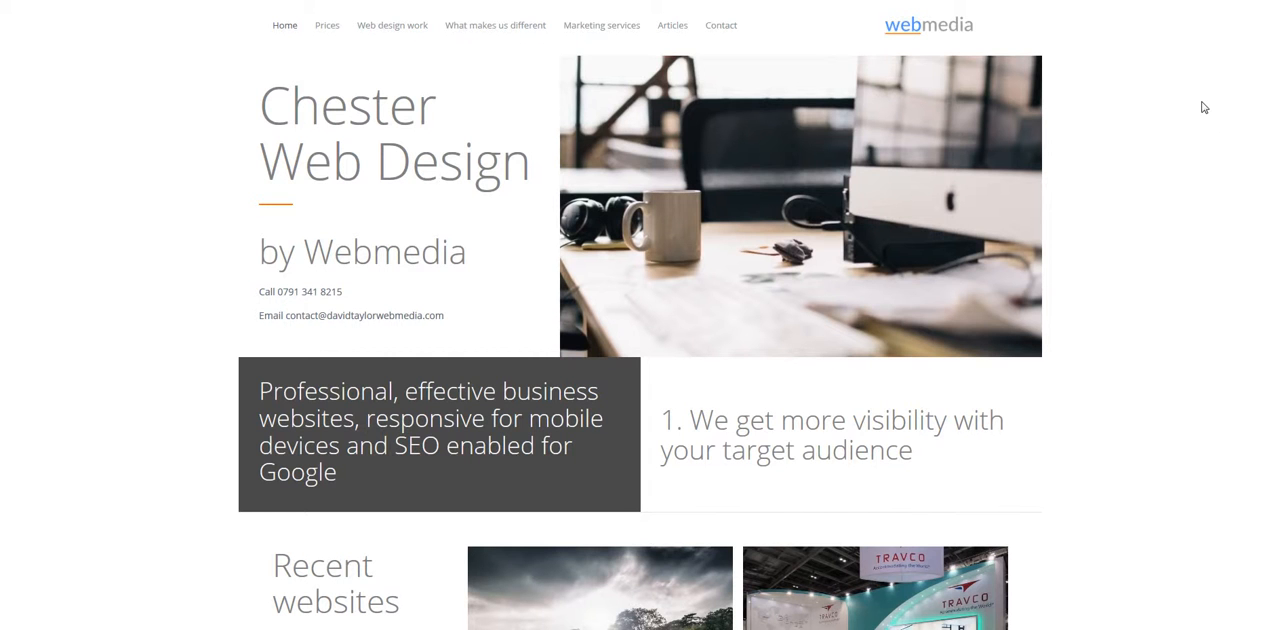
{"action": "mouse_move", "coordinate": [1212, 116]}
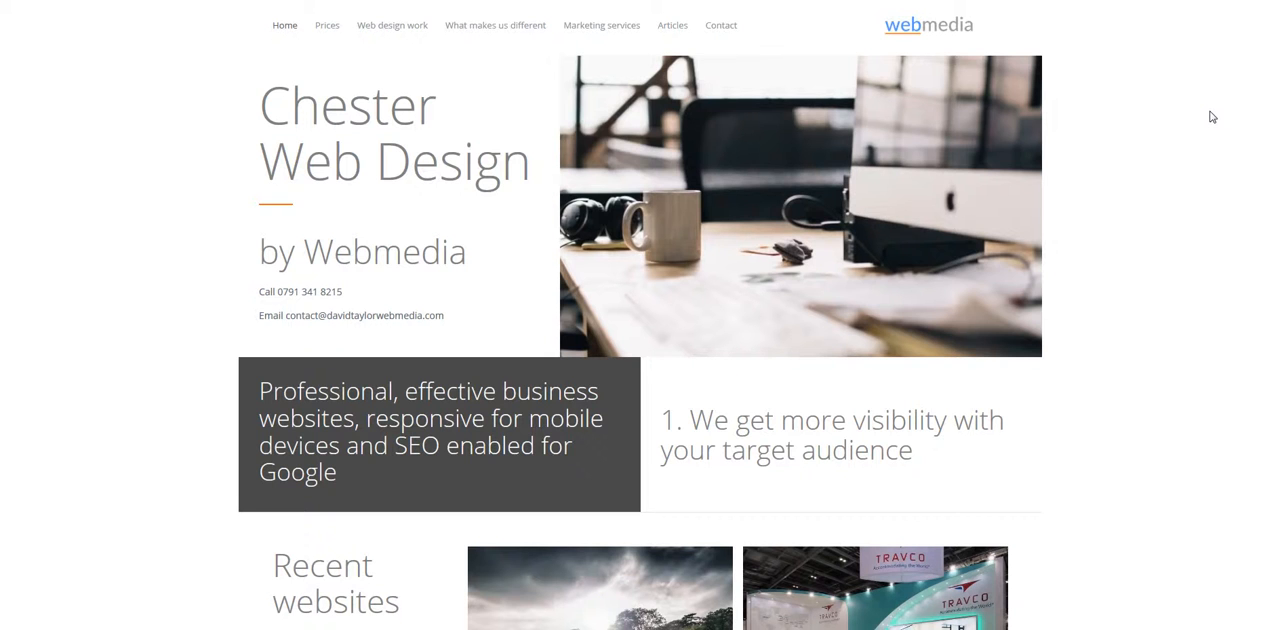
{"action": "mouse_move", "coordinate": [1218, 112]}
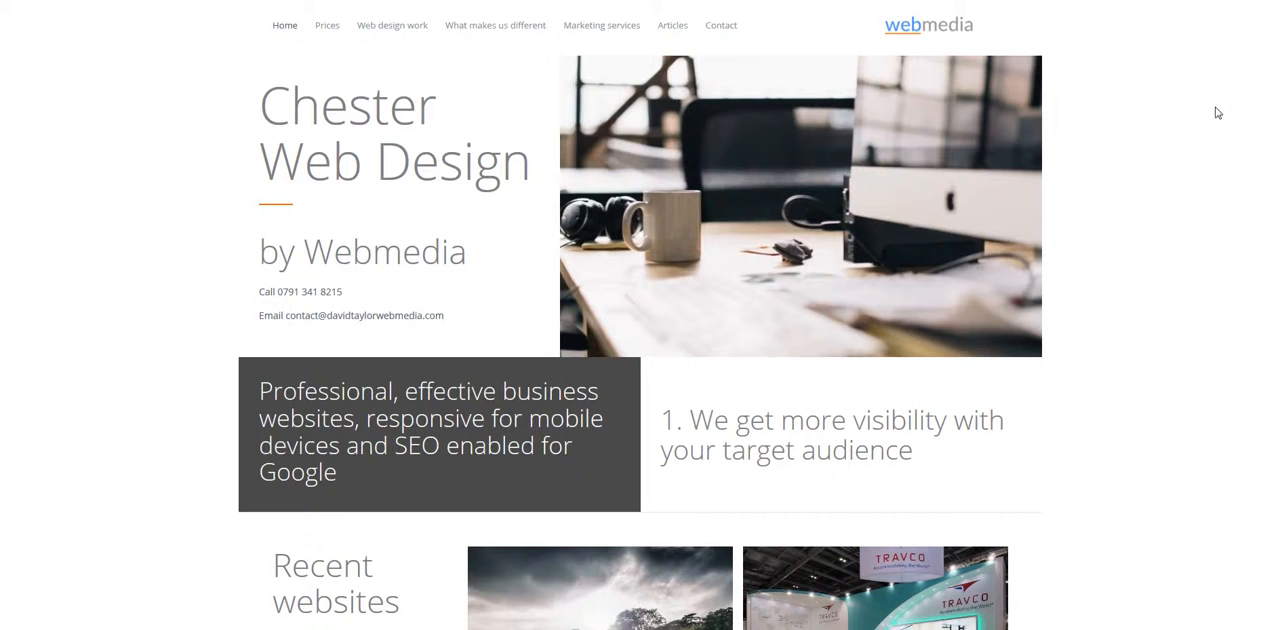
{"action": "mouse_move", "coordinate": [1206, 124]}
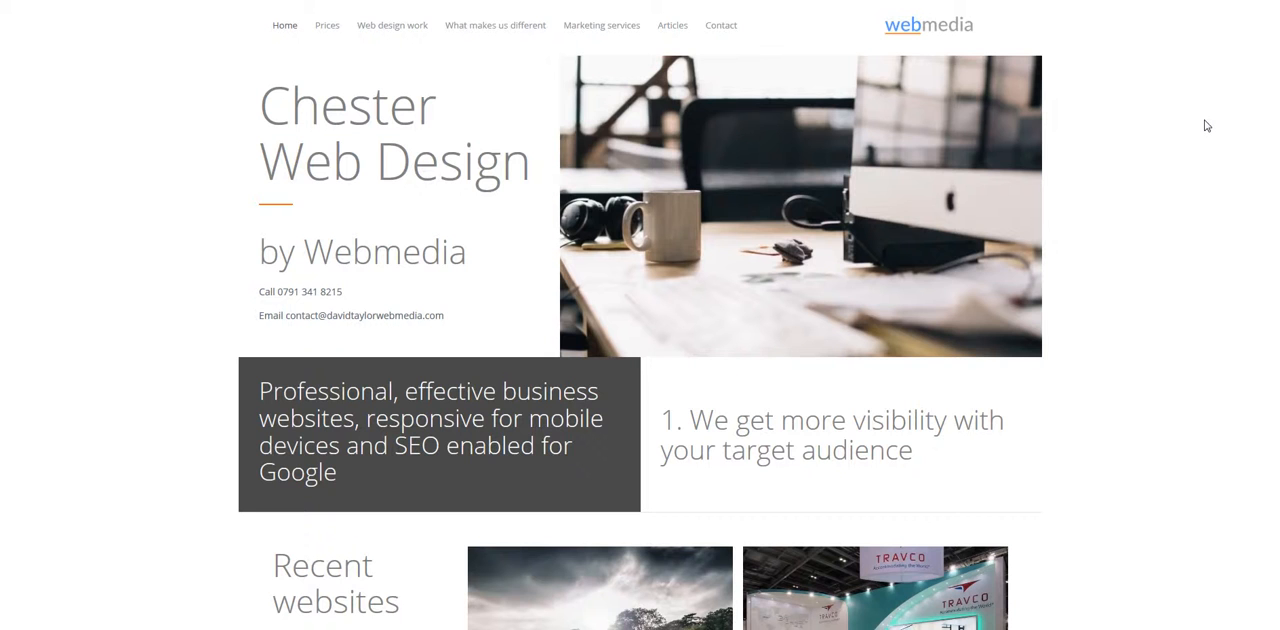
{"action": "mouse_move", "coordinate": [1200, 124]}
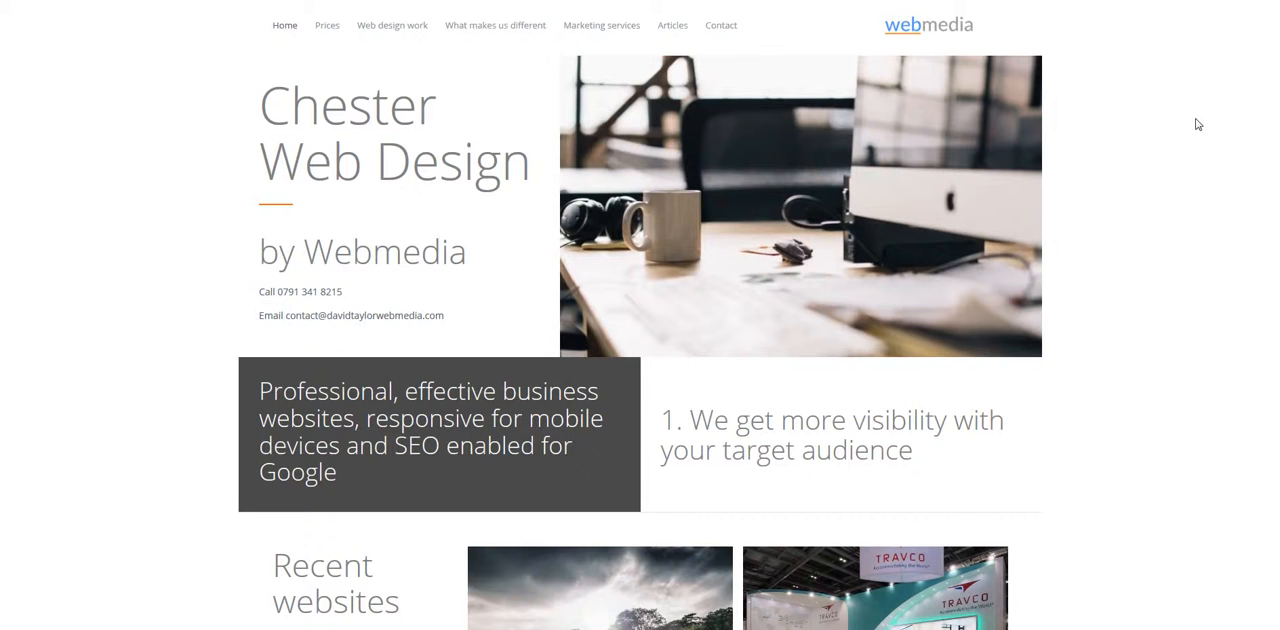
{"action": "mouse_move", "coordinate": [1052, 442]}
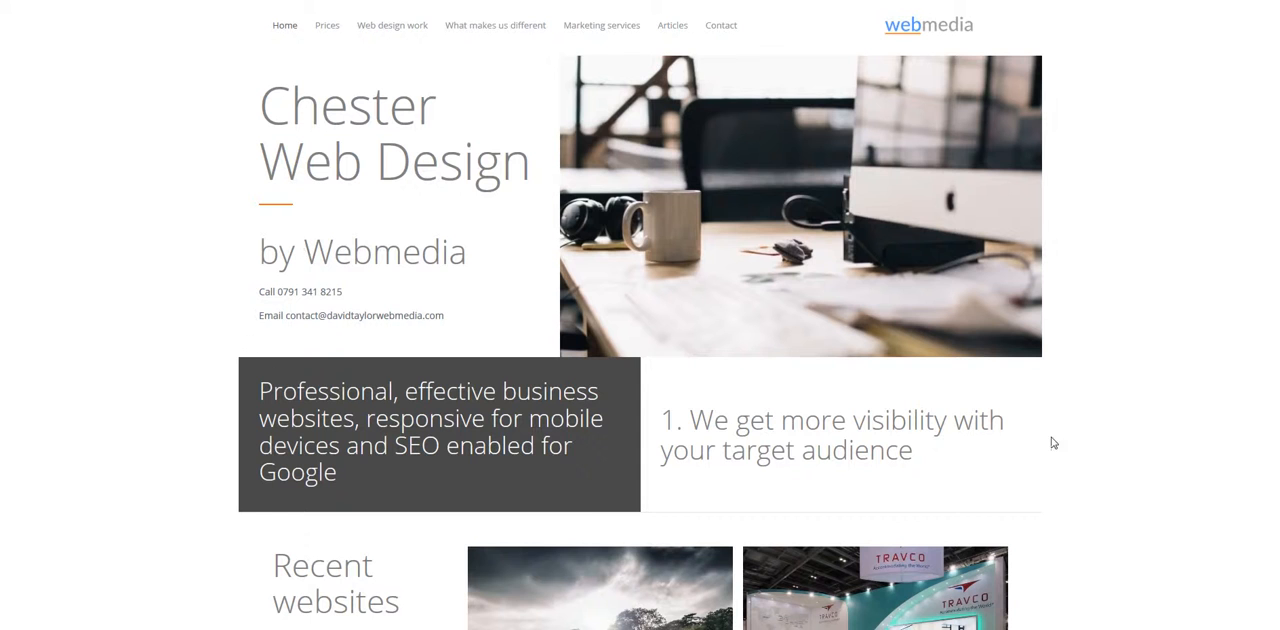
{"action": "mouse_move", "coordinate": [970, 392]}
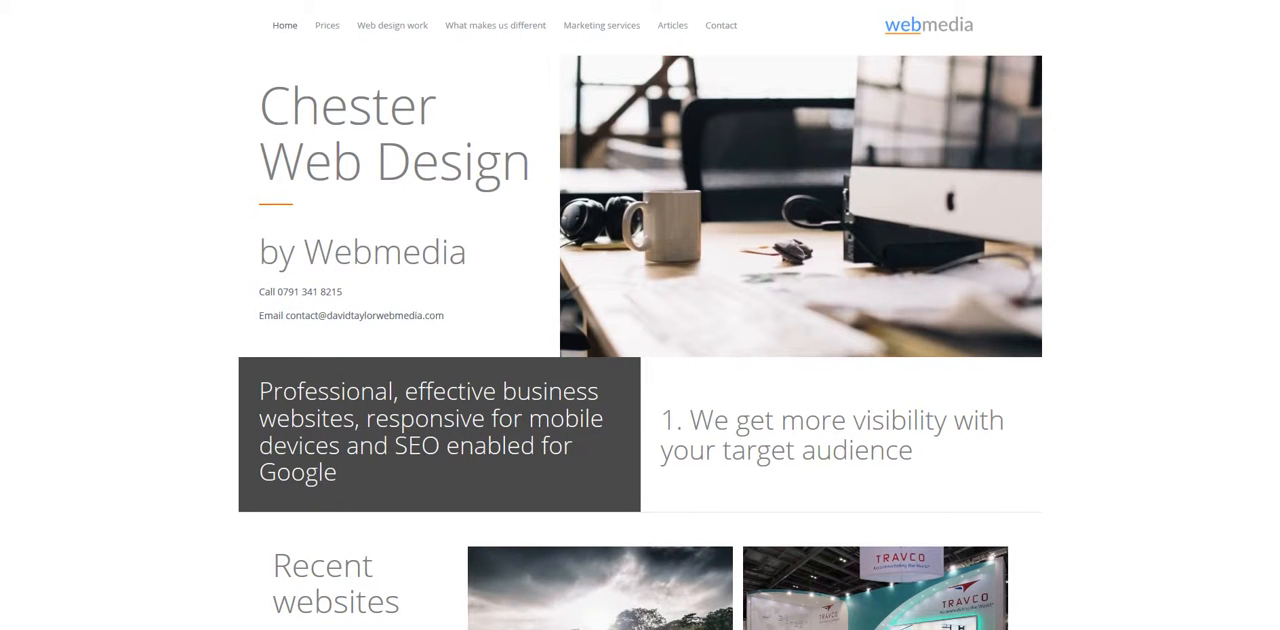
{"action": "mouse_move", "coordinate": [1174, 318]}
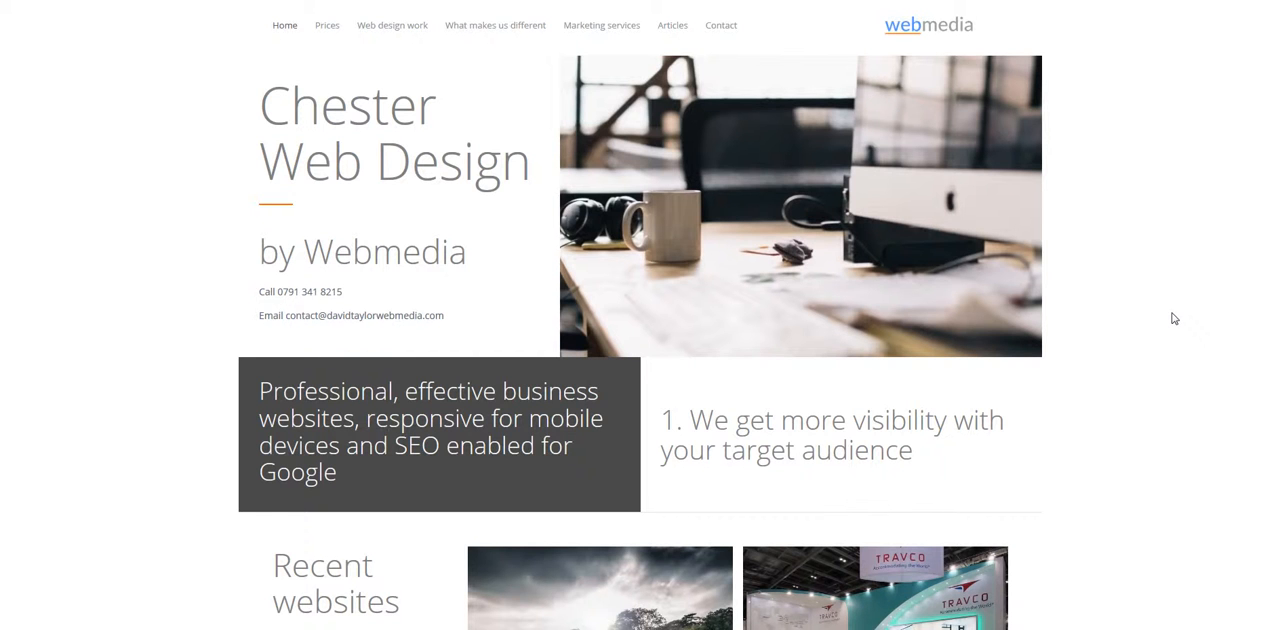
{"action": "mouse_move", "coordinate": [1168, 314]}
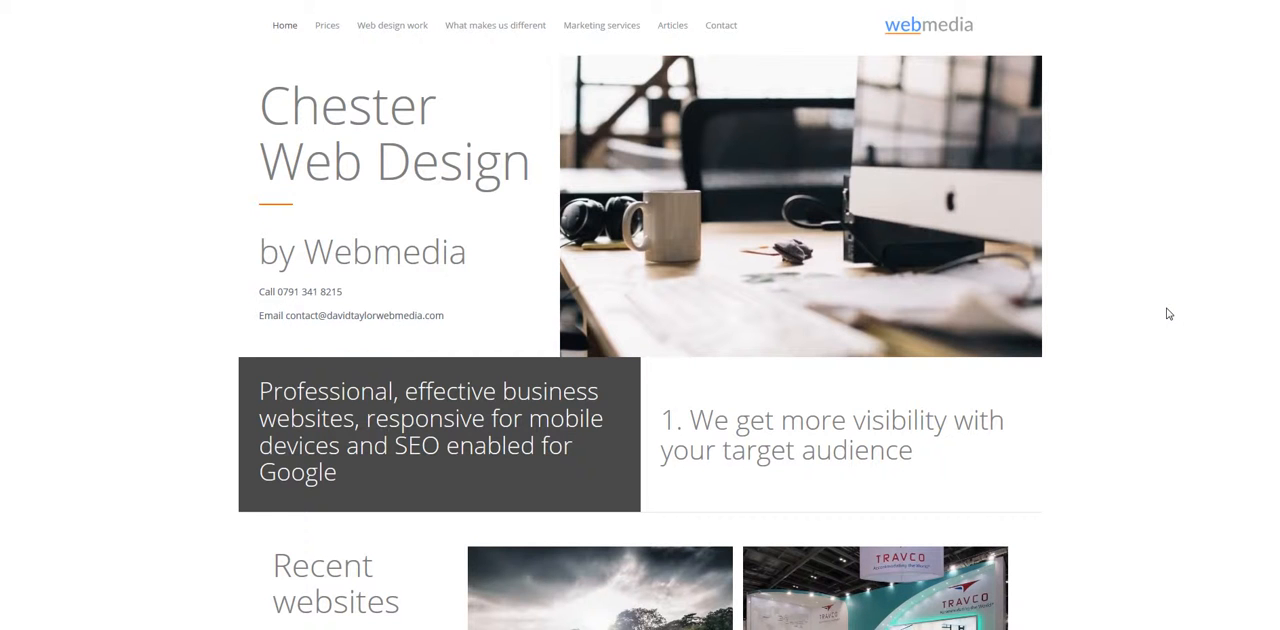
{"action": "mouse_move", "coordinate": [1178, 298]}
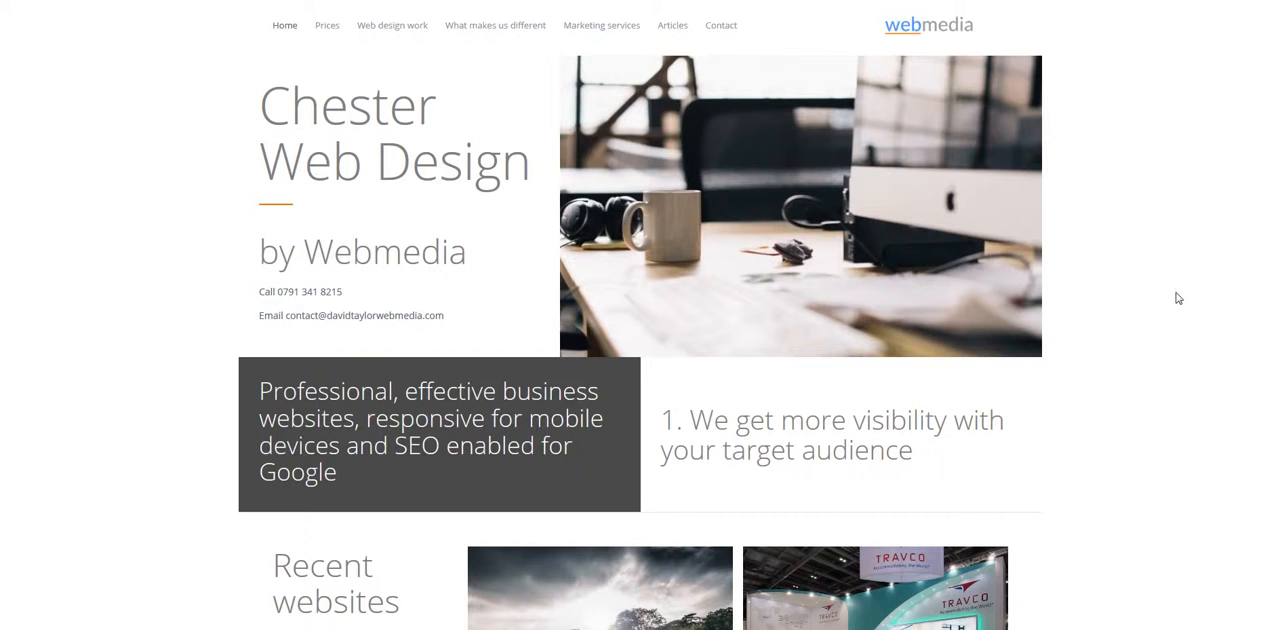
{"action": "mouse_move", "coordinate": [1156, 276]}
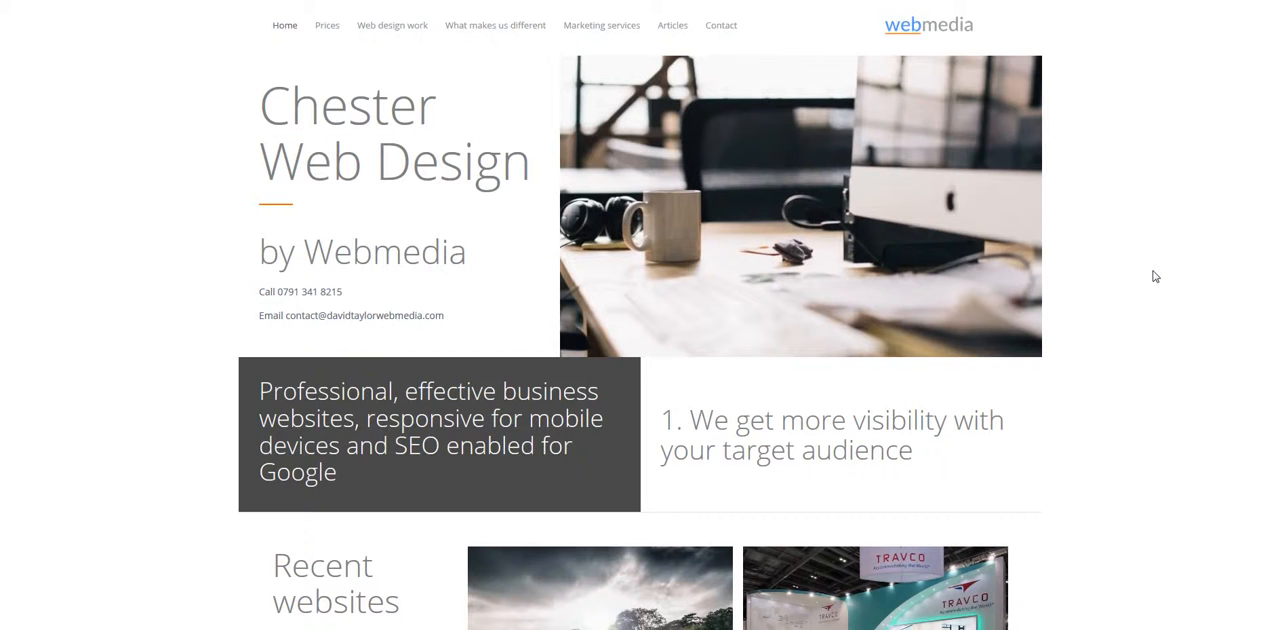
{"action": "mouse_move", "coordinate": [1148, 288]}
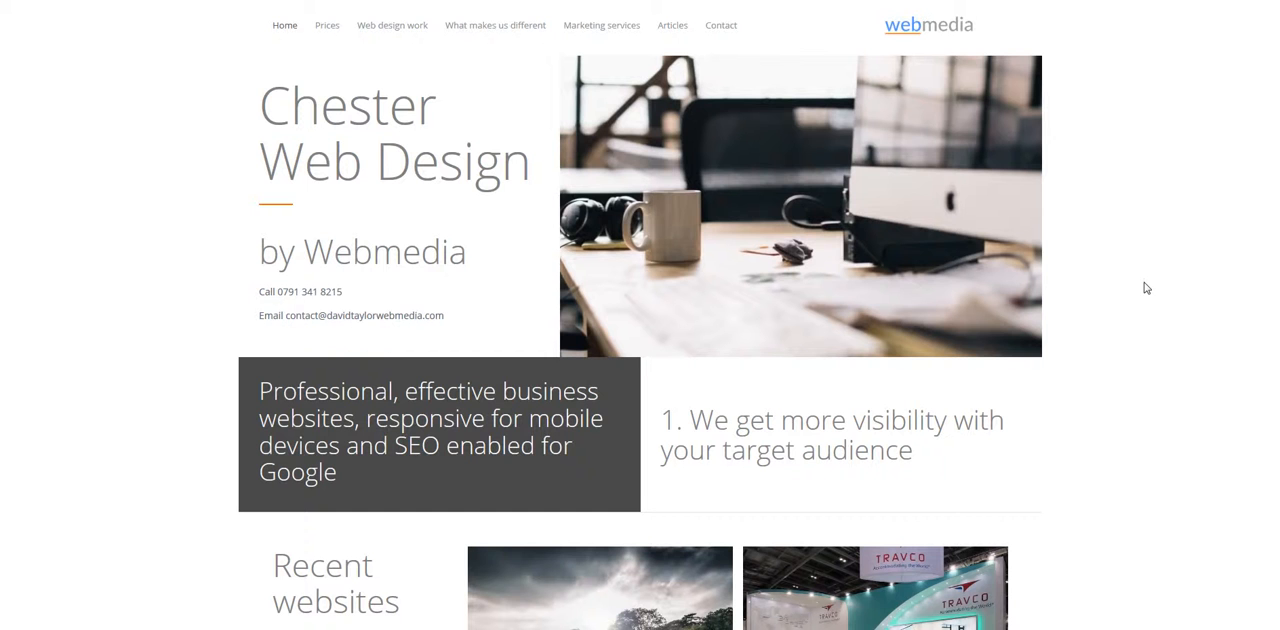
{"action": "mouse_move", "coordinate": [878, 468]}
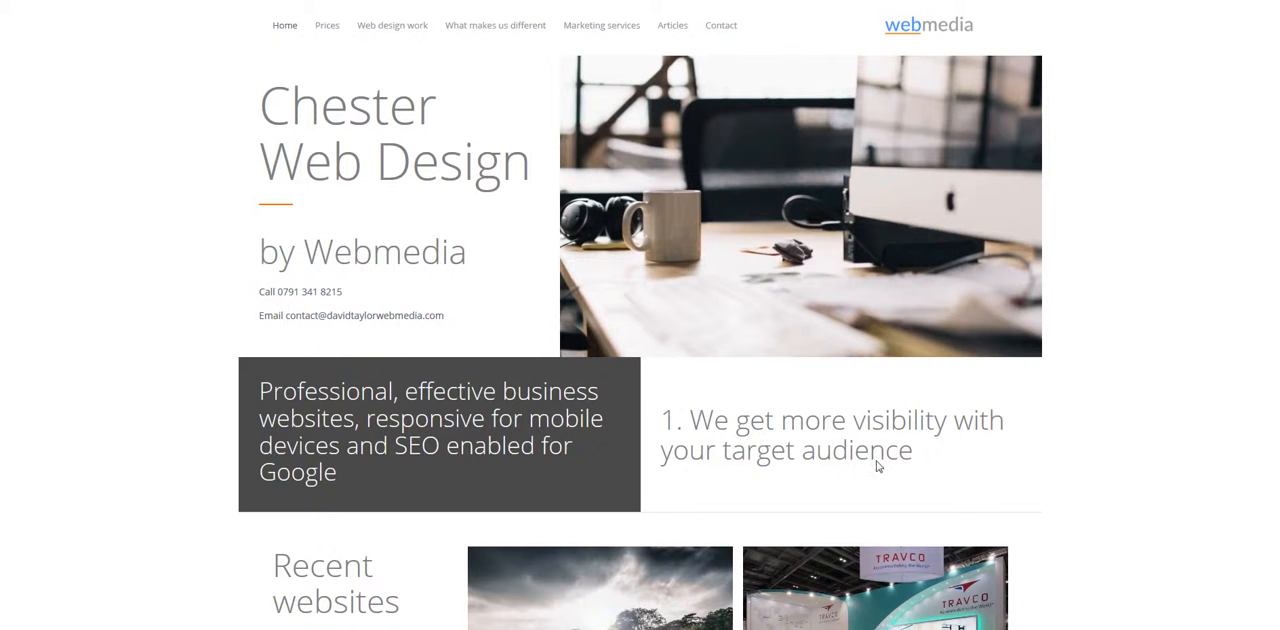